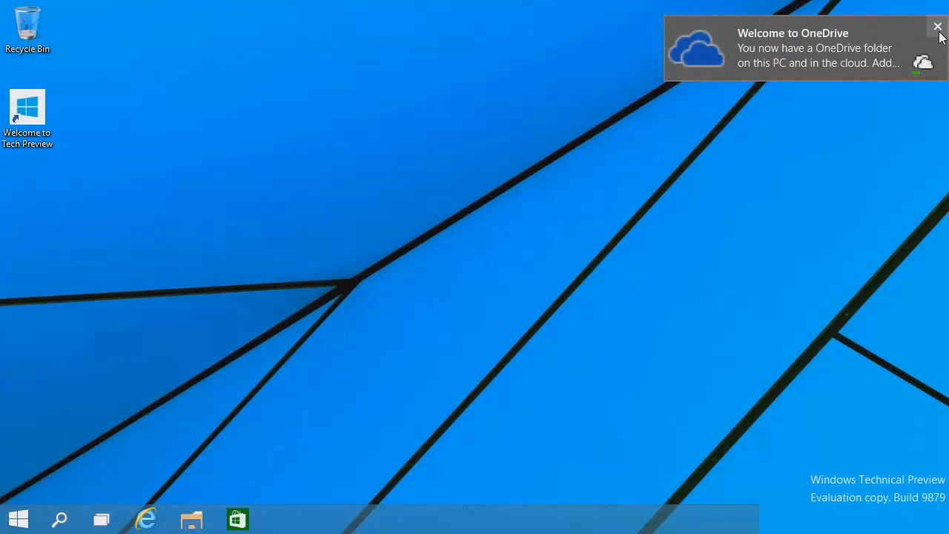
# Step: Close the Welcome to OneDrive notification to clear the desktop
pyautogui.click(937, 28)
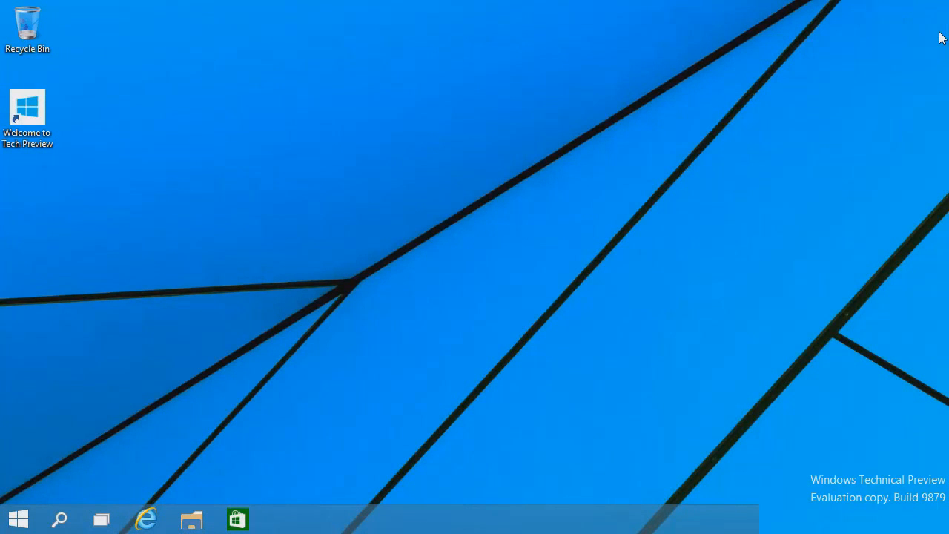
pyautogui.moveTo(844, 43)
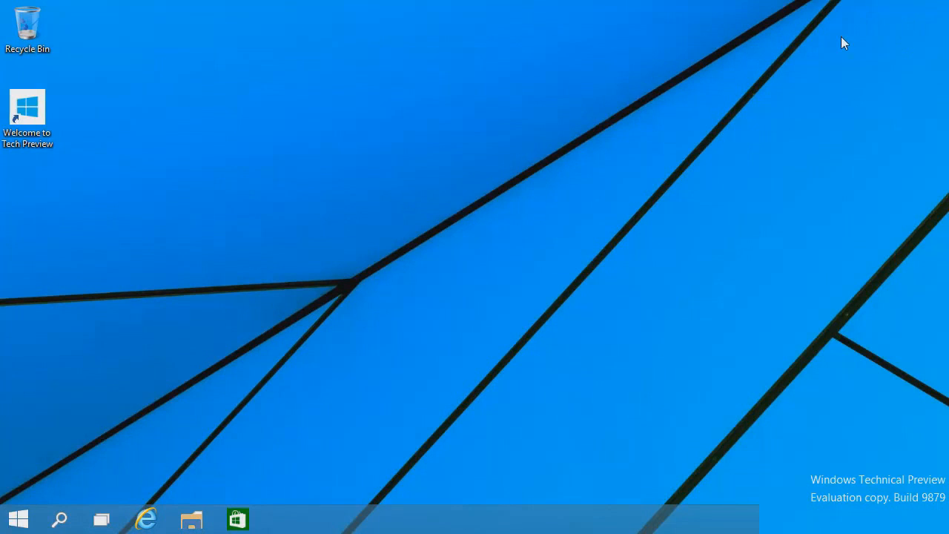
pyautogui.moveTo(37, 519)
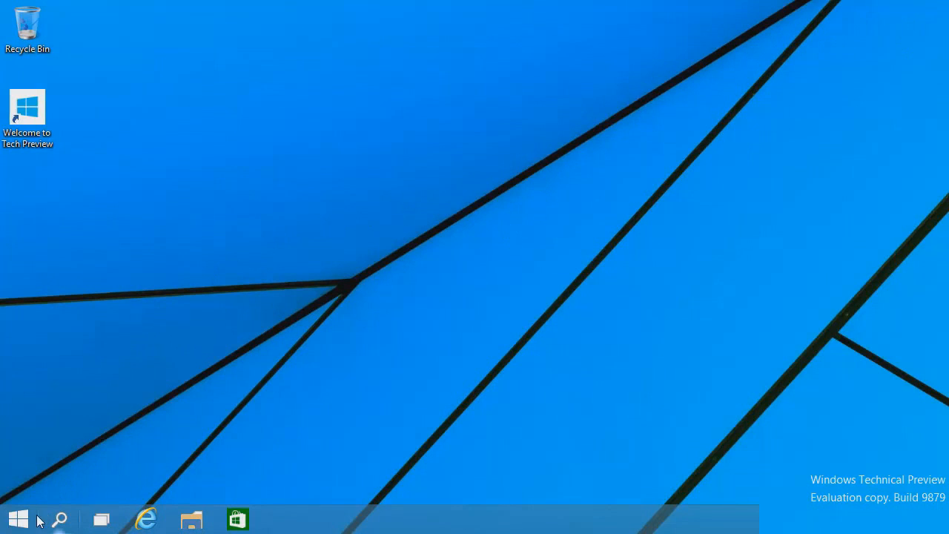
pyautogui.click(17, 518)
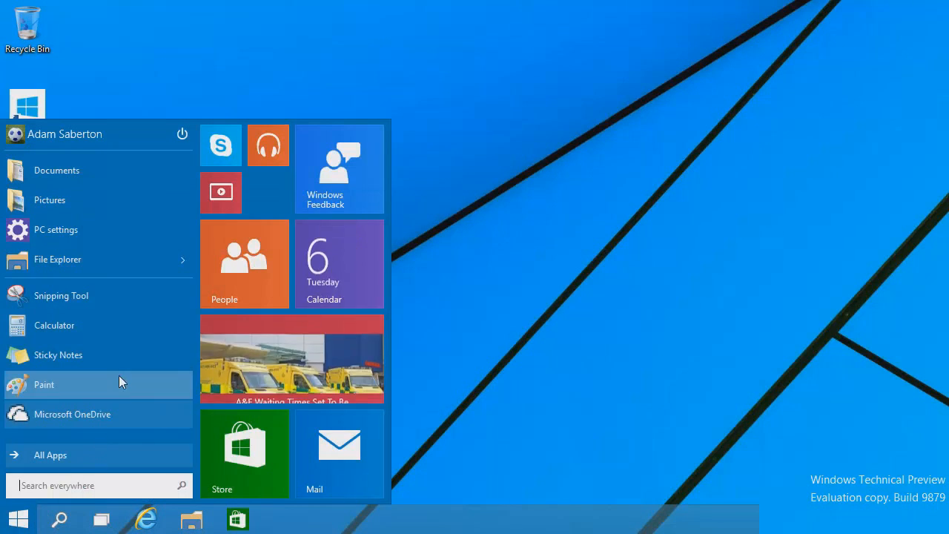
pyautogui.moveTo(110, 170)
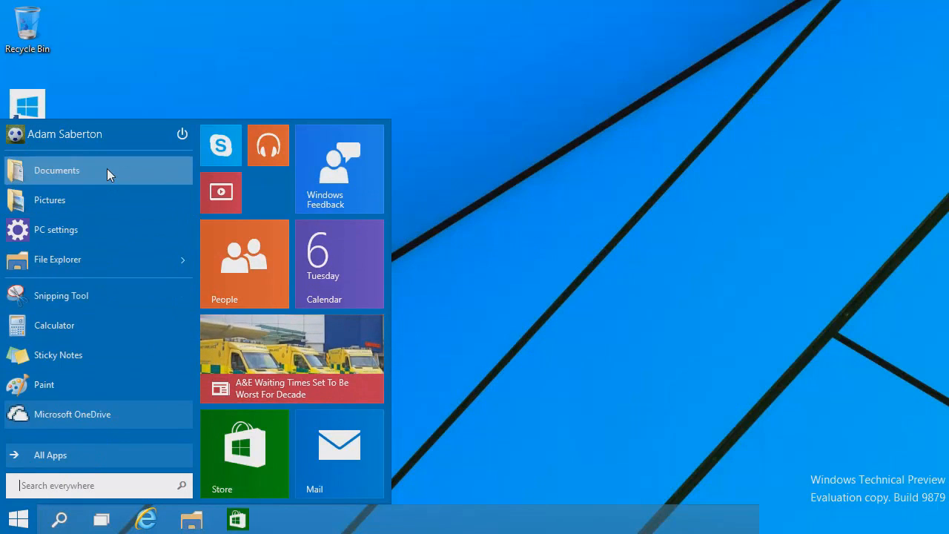
pyautogui.moveTo(313, 222)
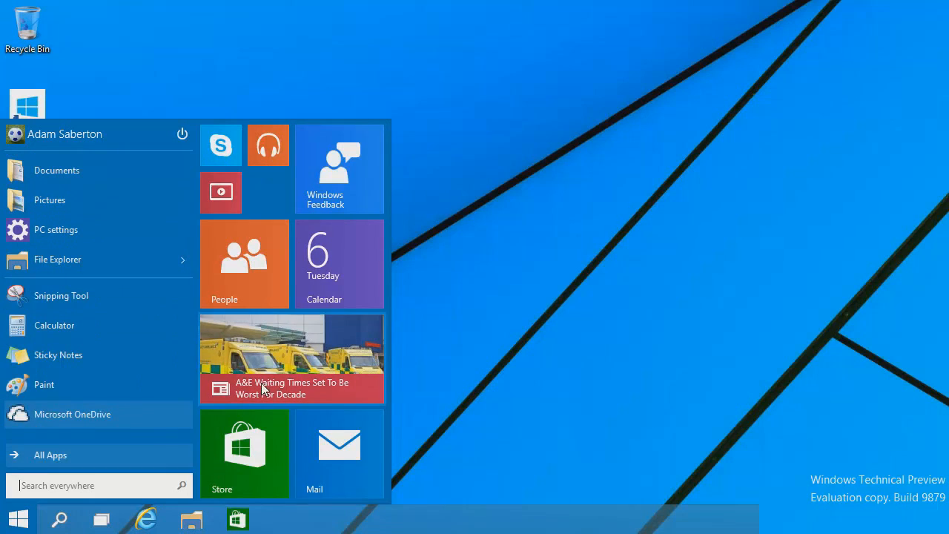
pyautogui.moveTo(79, 453)
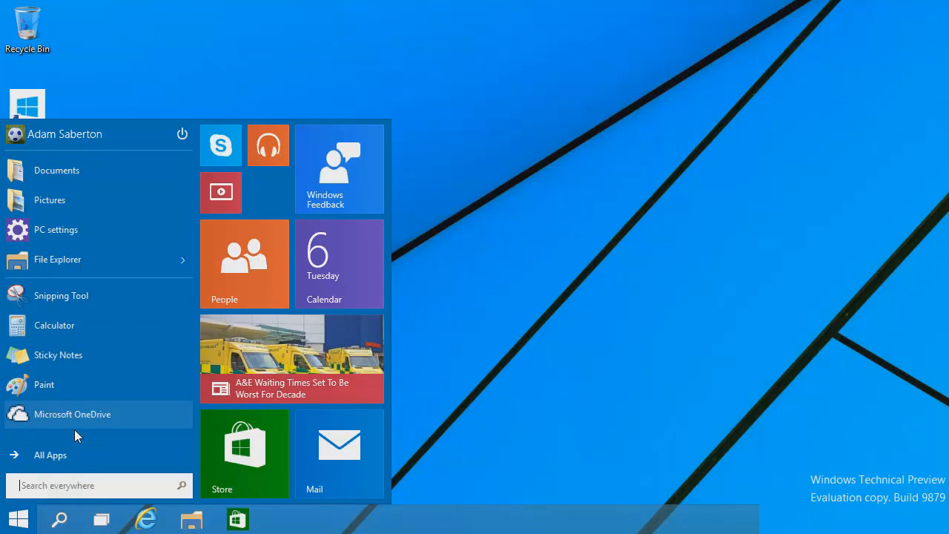
pyautogui.click(50, 454)
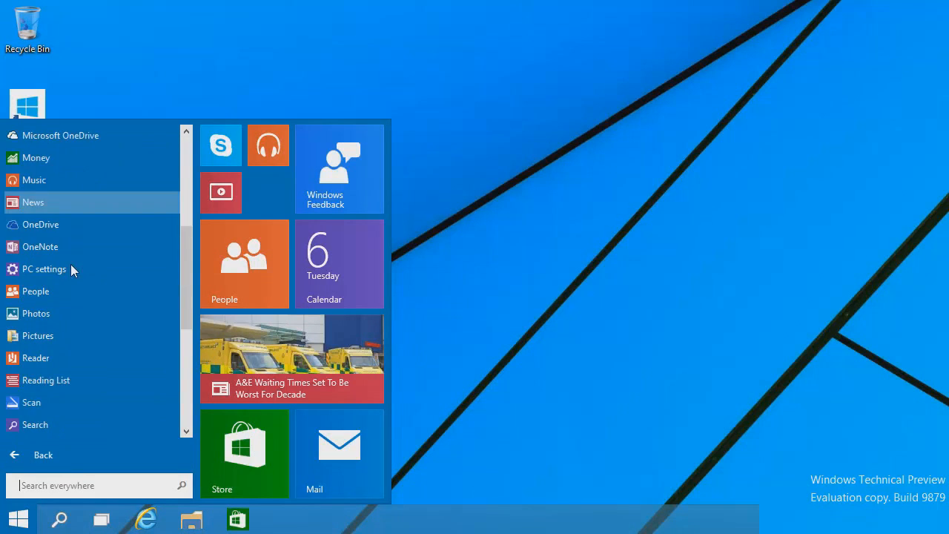
pyautogui.scroll(-3)
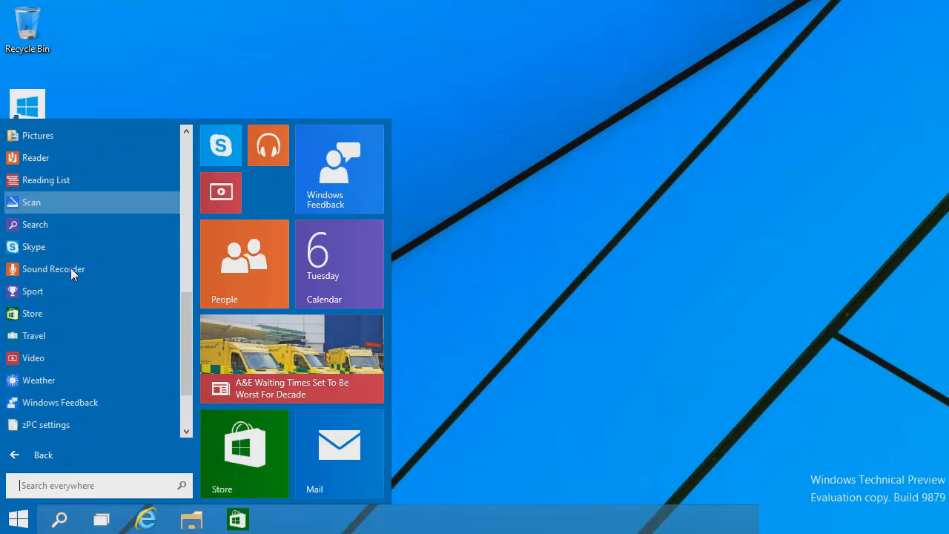
pyautogui.scroll(-3)
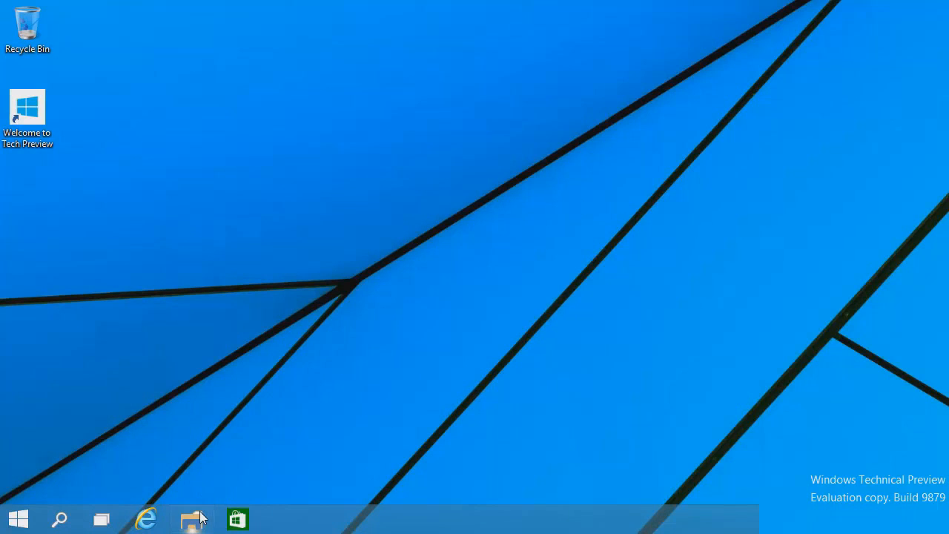
# Step: Open File Explorer at its Home view, then launch a blank Paint from Start
pyautogui.click(190, 518)
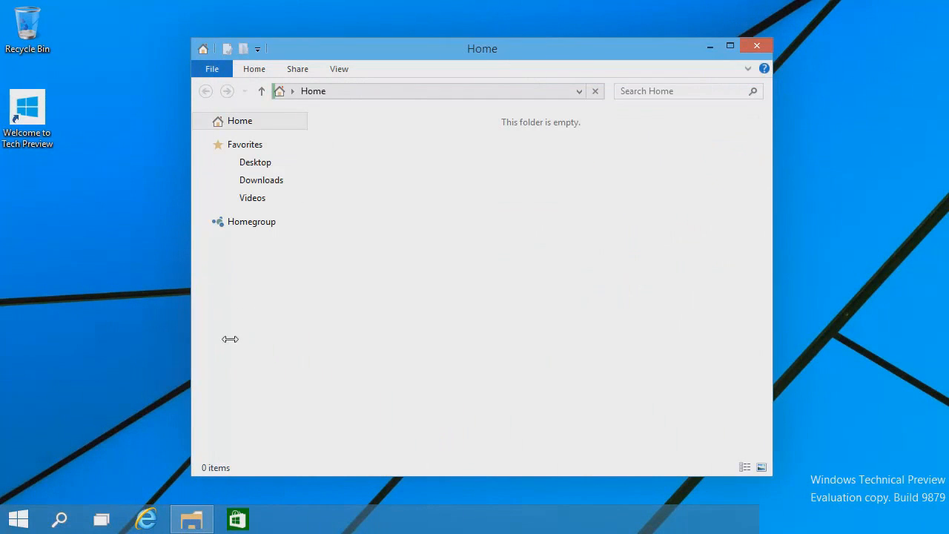
pyautogui.click(17, 519)
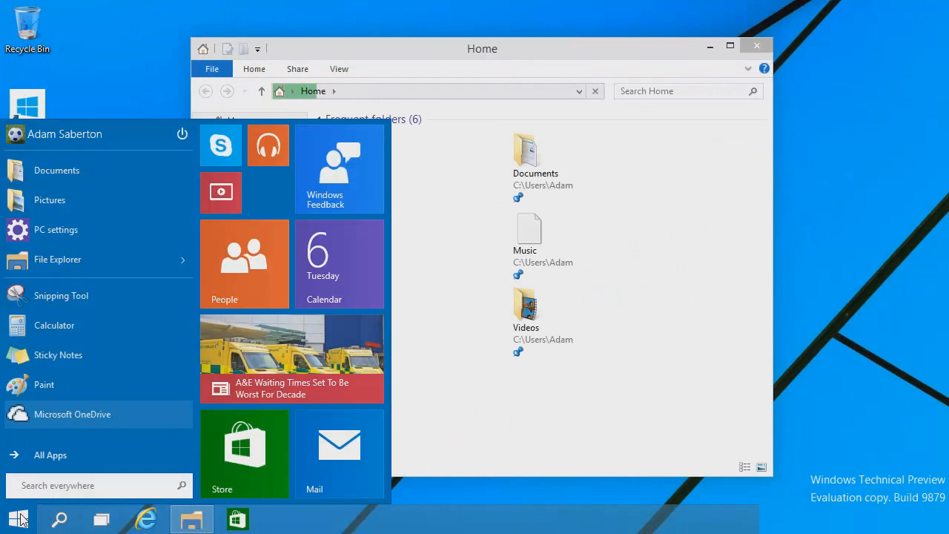
pyautogui.moveTo(74, 384)
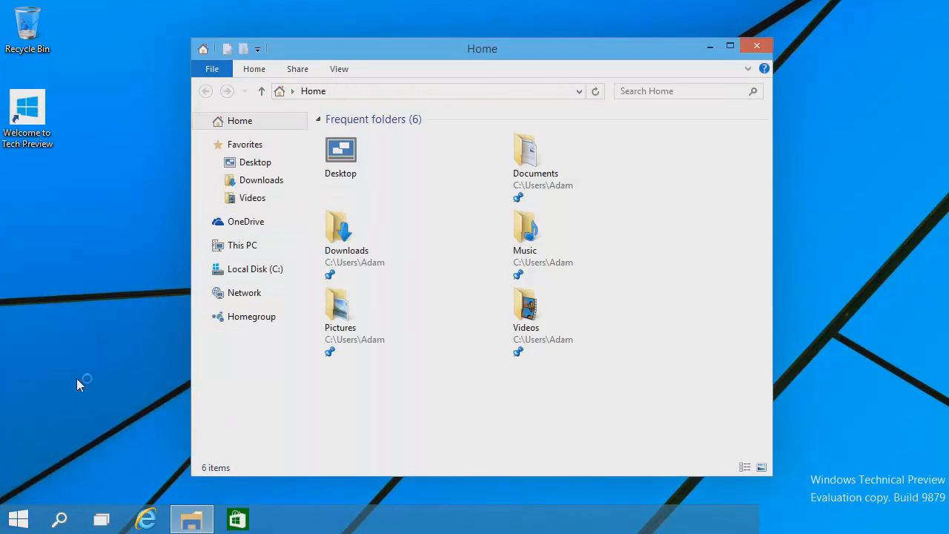
pyautogui.click(242, 245)
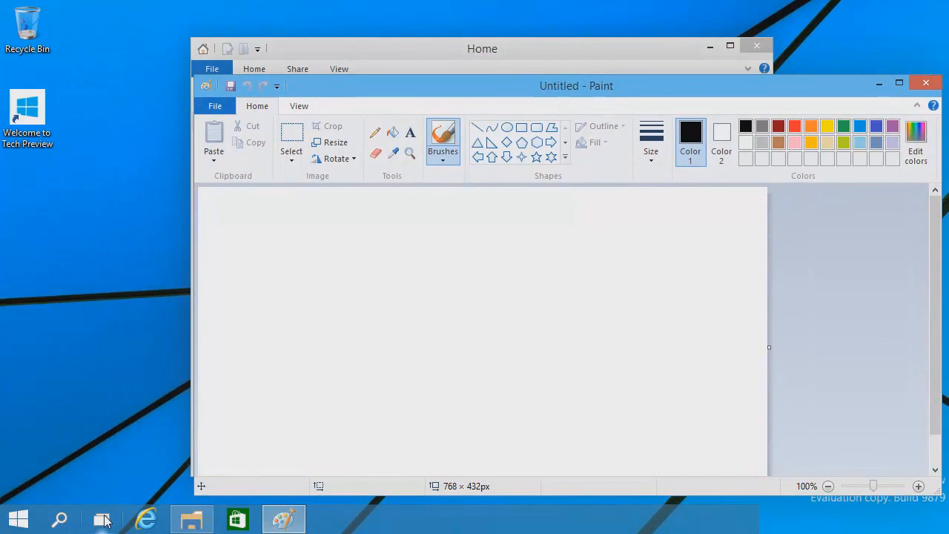
# Step: Add a second desktop in Task View and launch Internet Explorer there
pyautogui.click(102, 518)
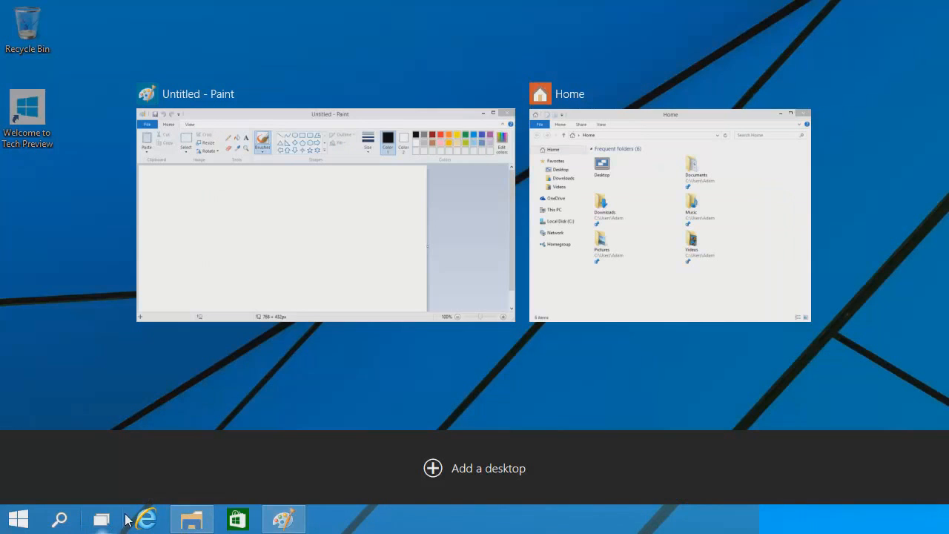
pyautogui.moveTo(432, 468)
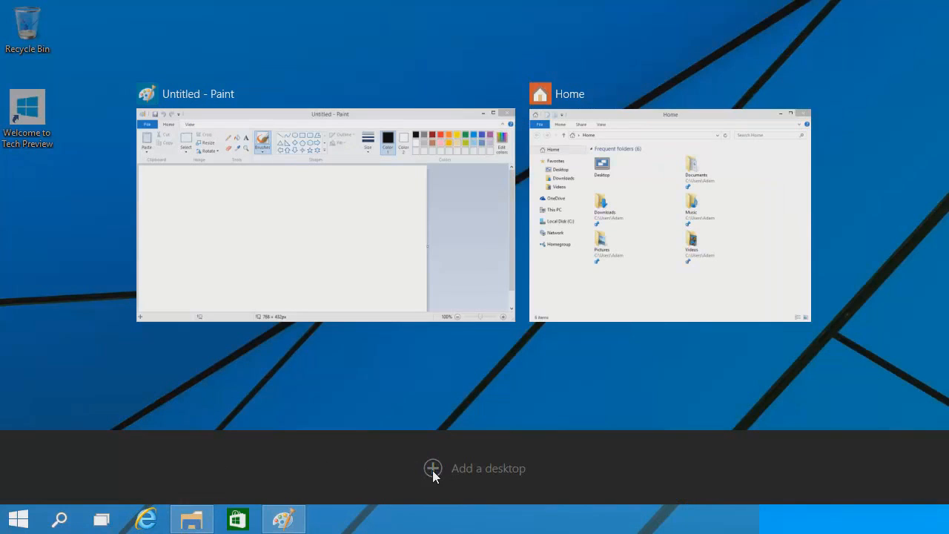
pyautogui.click(432, 468)
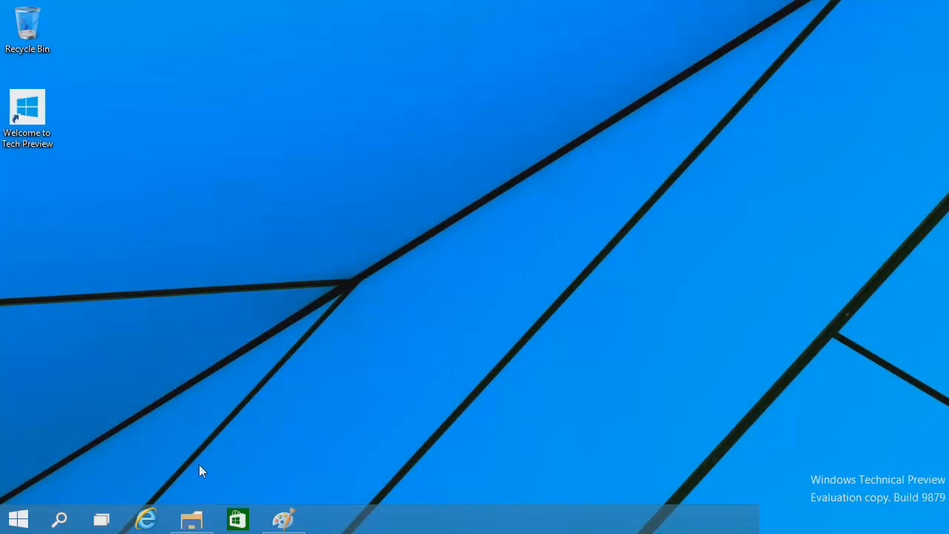
pyautogui.click(145, 518)
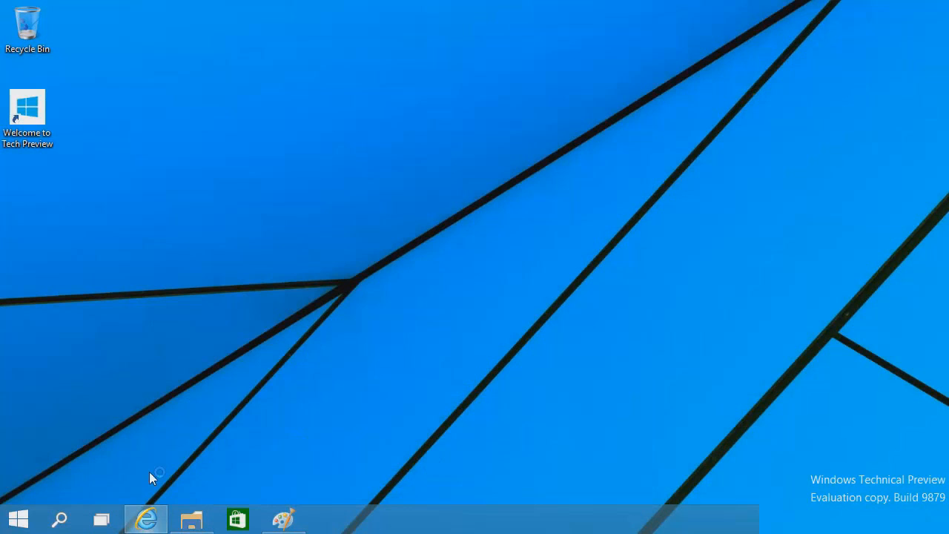
pyautogui.moveTo(154, 381)
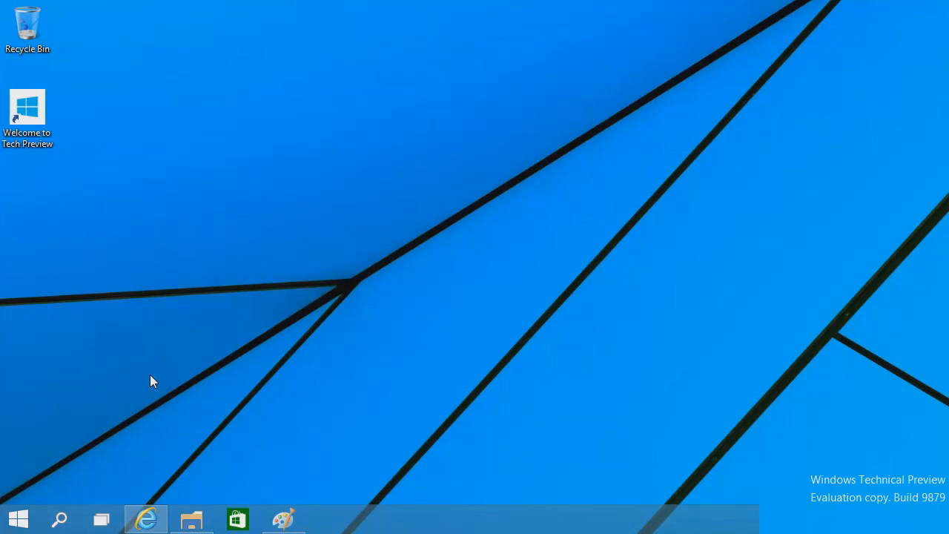
# Step: Load miniclip.com, select the site's search box, then return to the first desktop
pyautogui.click(145, 518)
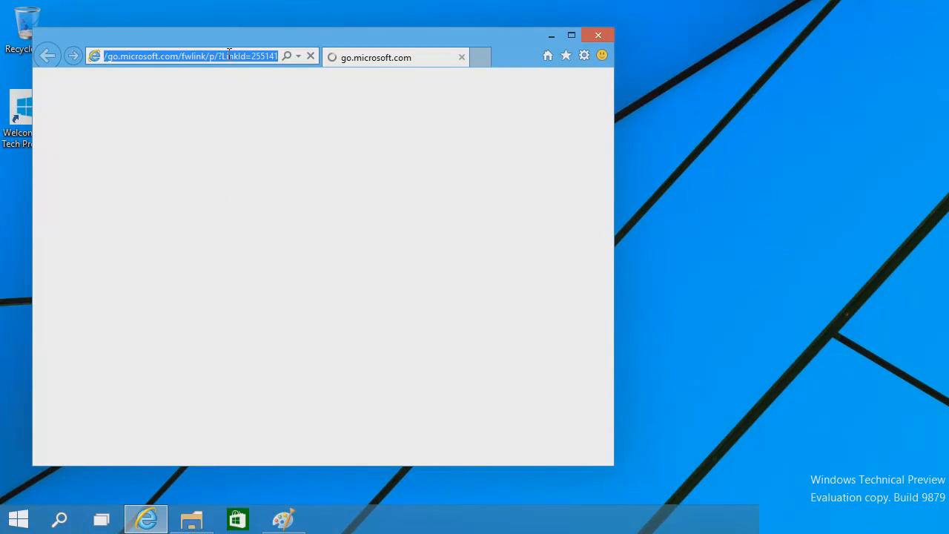
pyautogui.write('m')
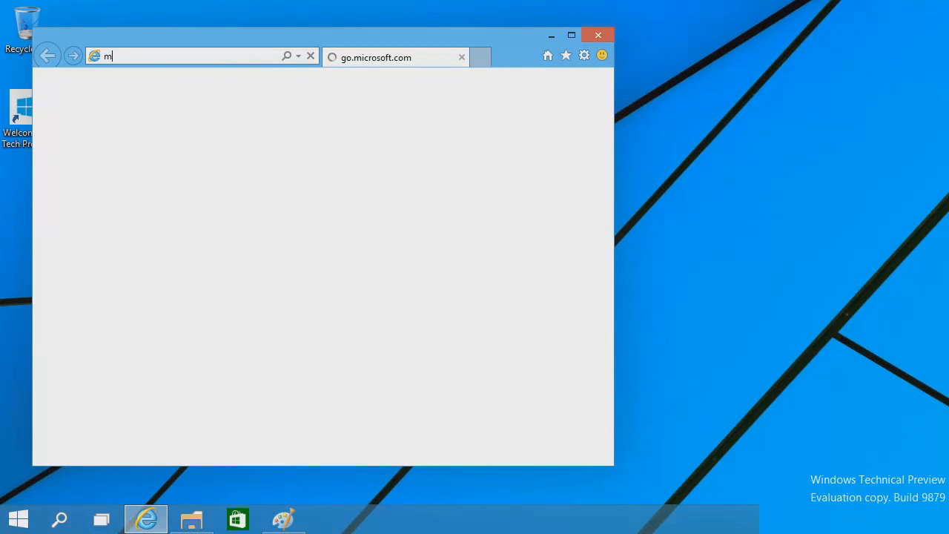
pyautogui.write('iniclip.com/games/en/')
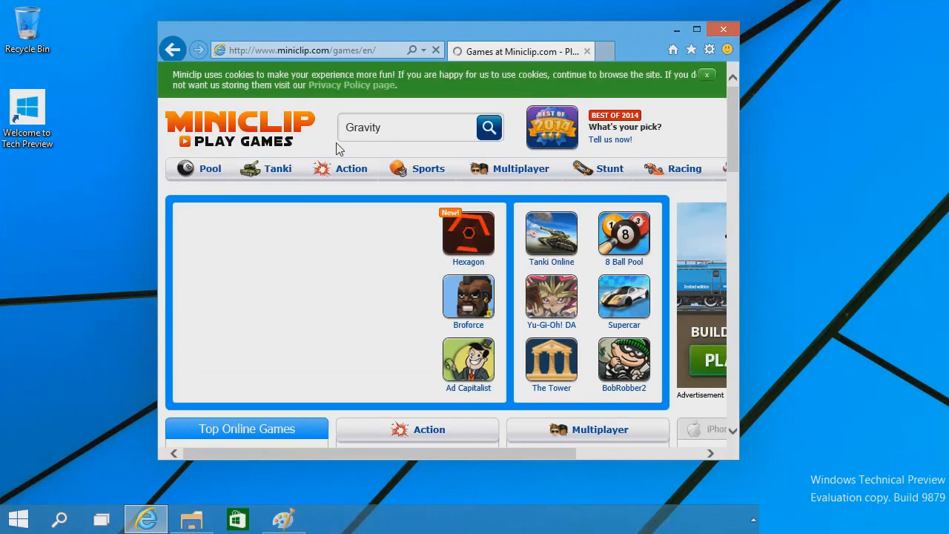
pyautogui.click(407, 127)
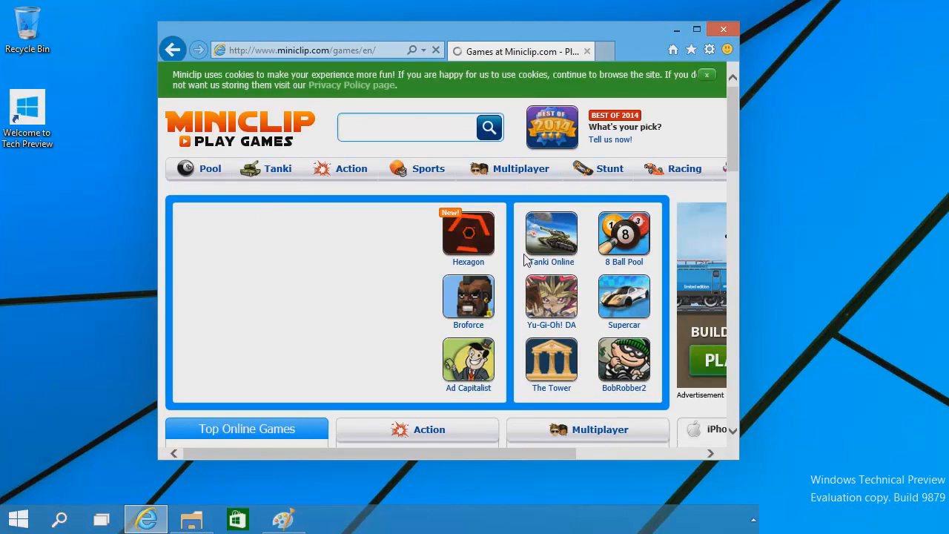
pyautogui.click(102, 518)
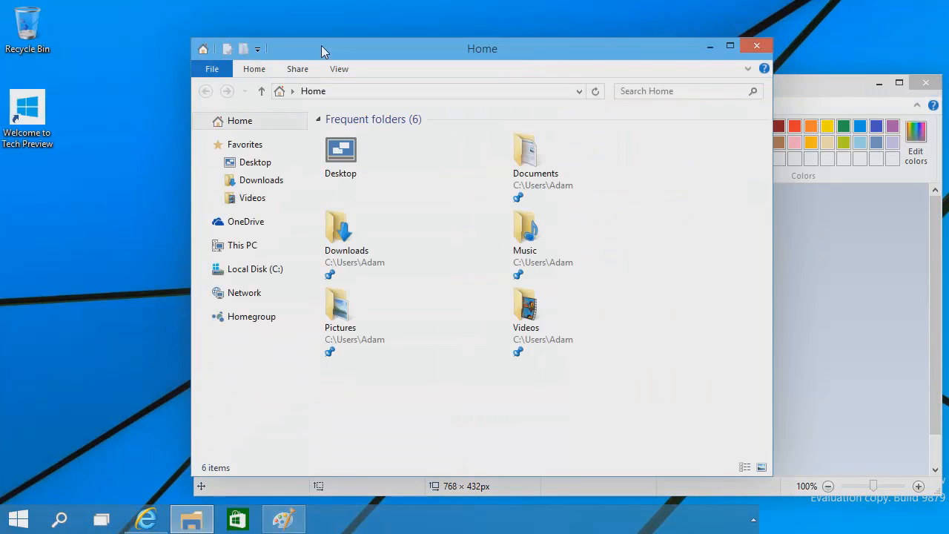
# Step: Close the second desktop in Task View, merging its Miniclip browser into the first
pyautogui.click(100, 518)
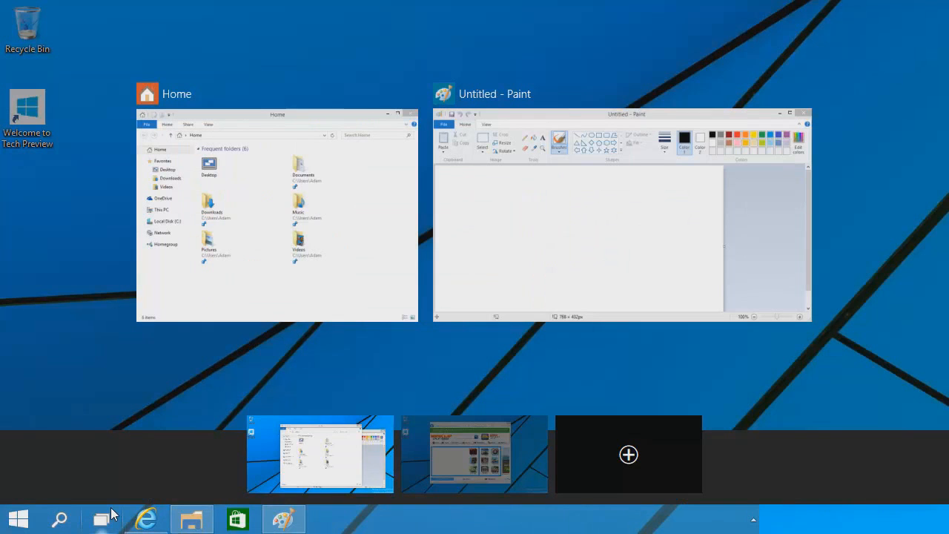
pyautogui.moveTo(475, 454)
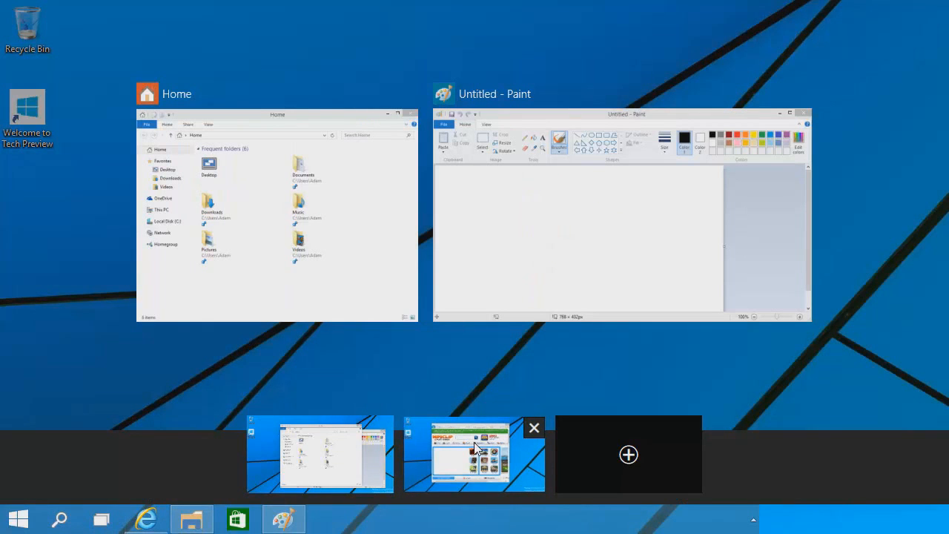
pyautogui.click(473, 454)
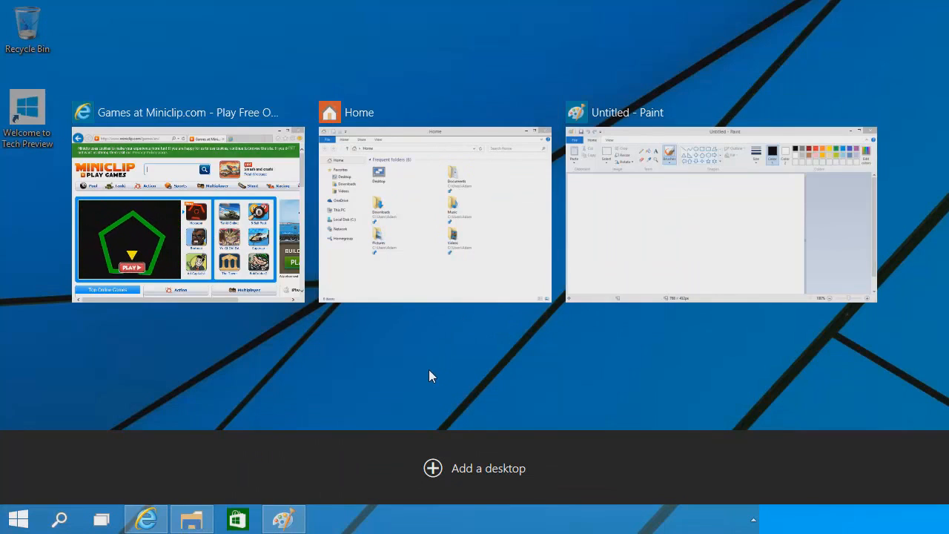
# Step: Close the Home Explorer, Paint and browser windows from Task View, closing all tabs
pyautogui.click(186, 111)
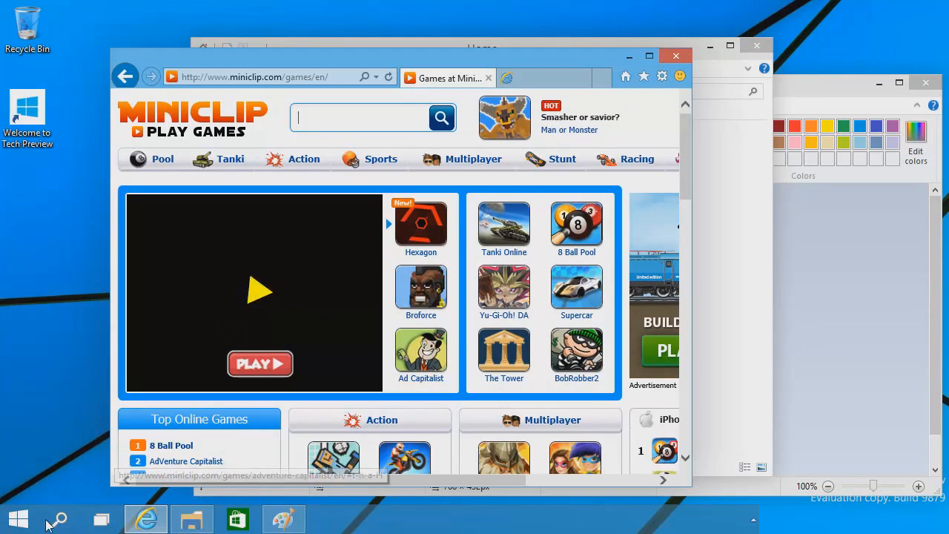
pyautogui.click(101, 518)
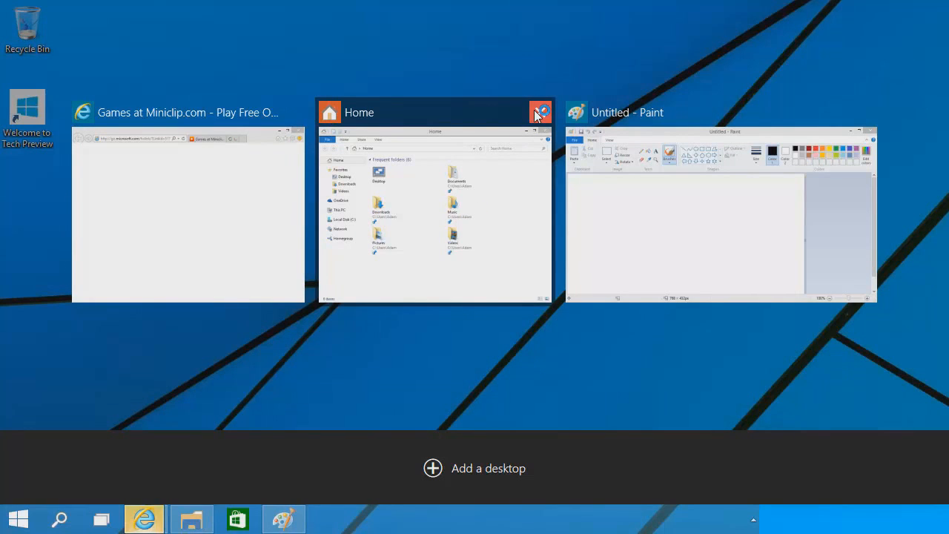
pyautogui.click(540, 112)
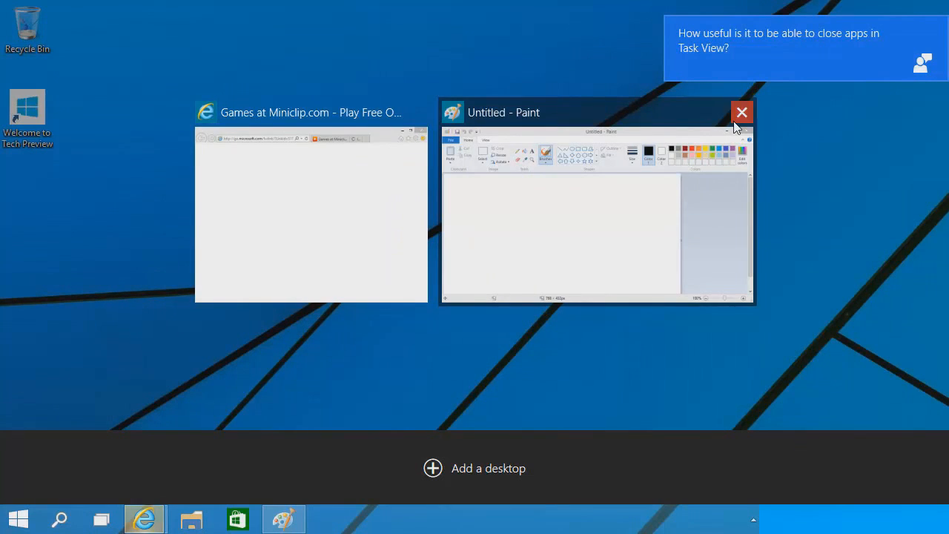
pyautogui.click(740, 112)
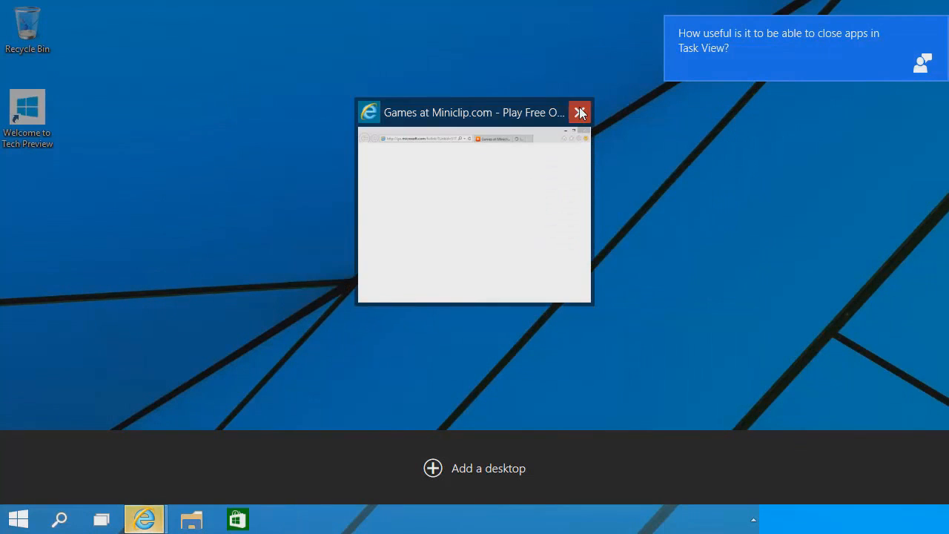
pyautogui.click(580, 112)
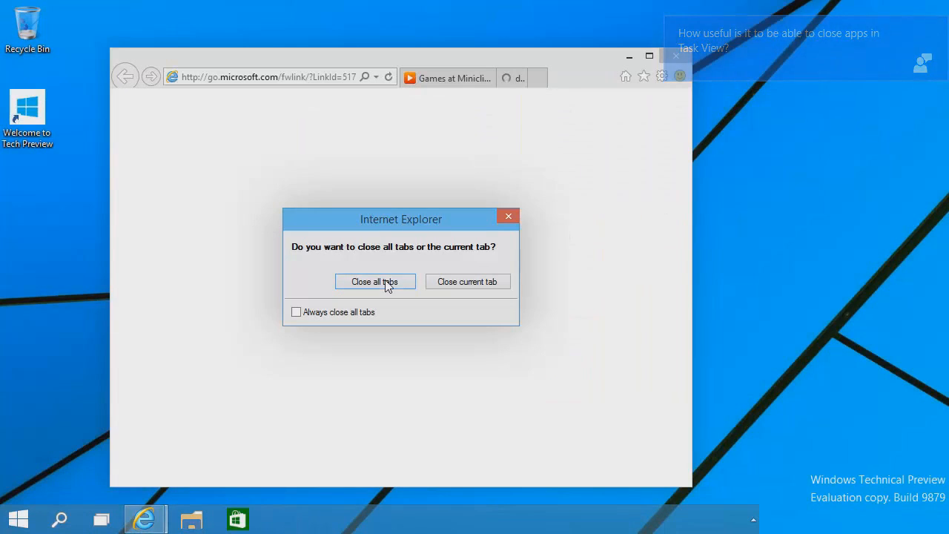
pyautogui.click(374, 282)
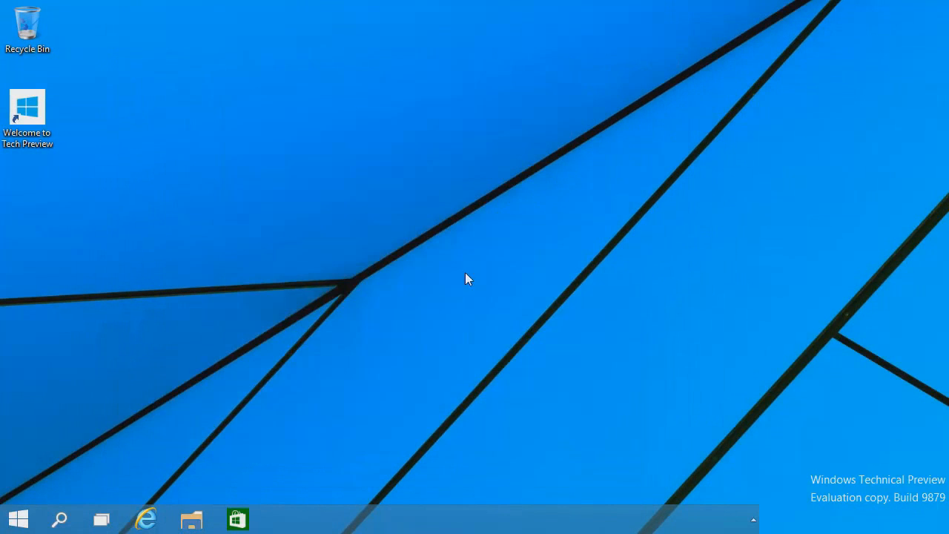
pyautogui.moveTo(593, 352)
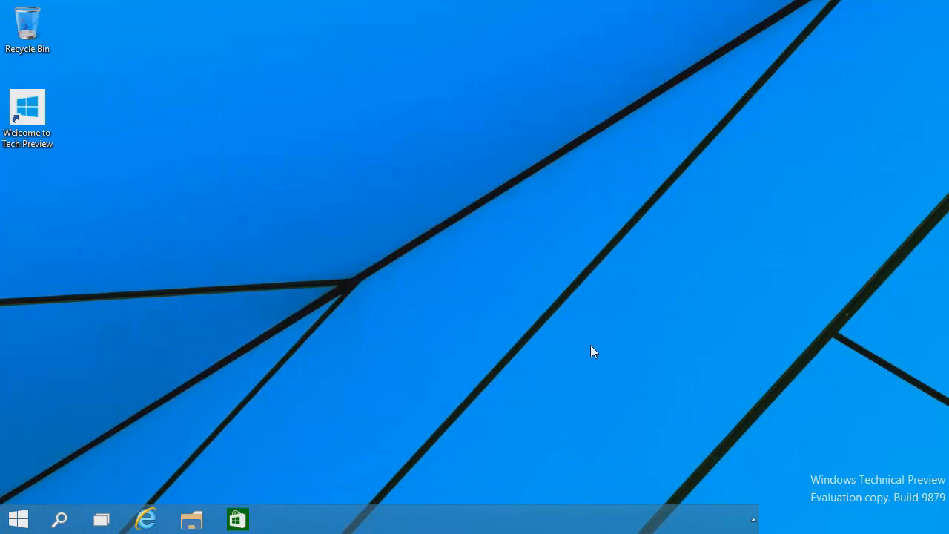
pyautogui.moveTo(194, 293)
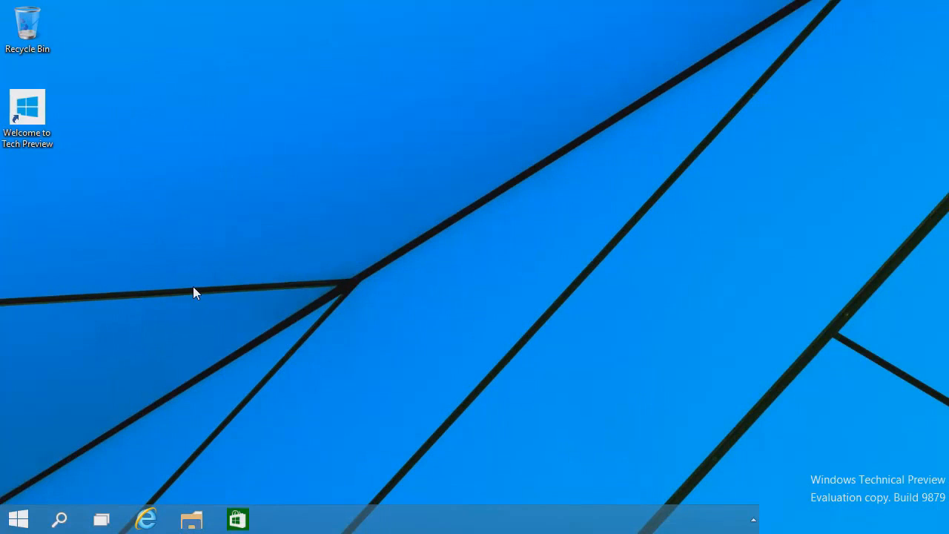
pyautogui.moveTo(182, 292)
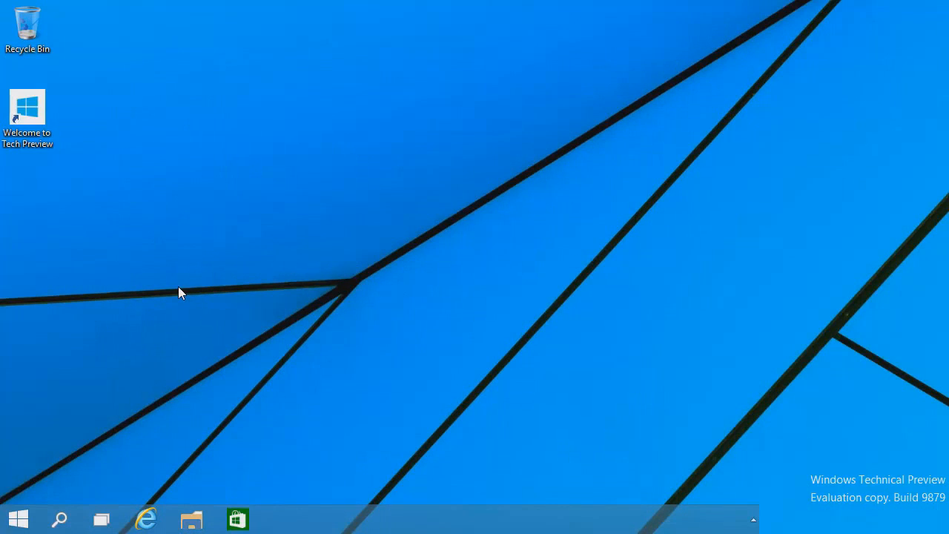
pyautogui.moveTo(57, 493)
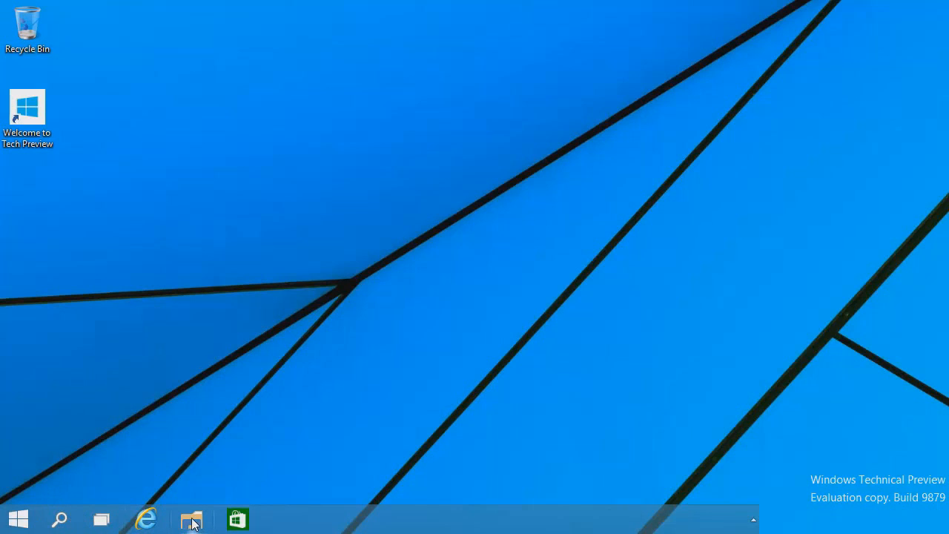
# Step: Open File Explorer, select Desktop, restore the Home window, and launch Internet Explorer
pyautogui.click(191, 518)
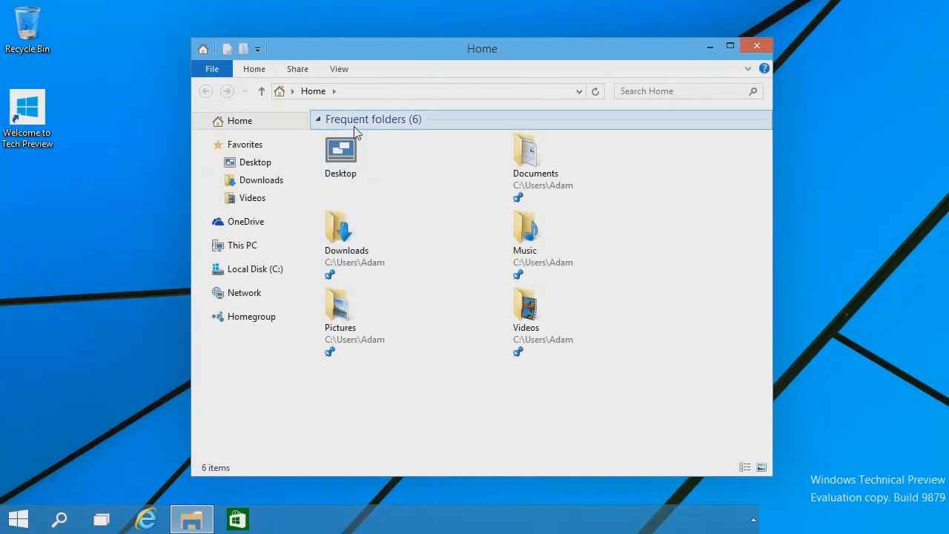
pyautogui.click(340, 155)
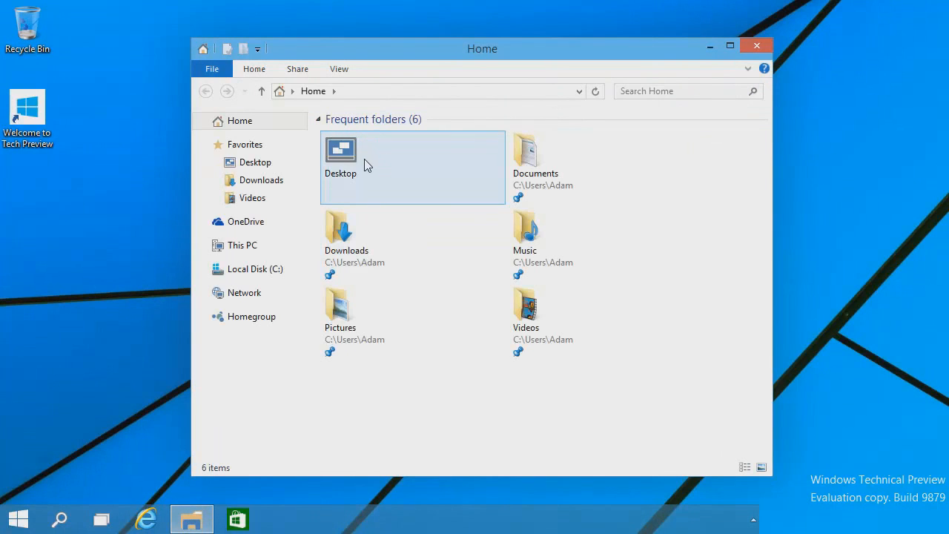
pyautogui.moveTo(526, 233)
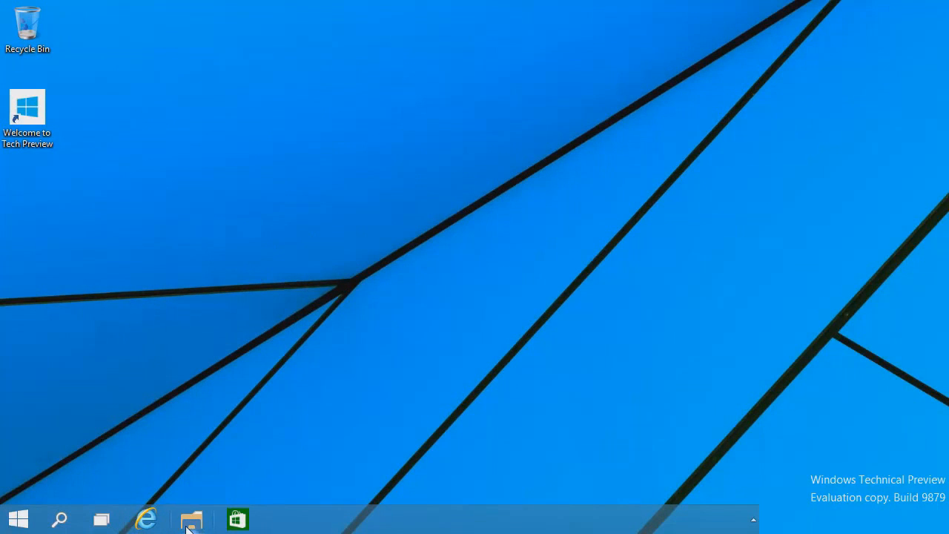
pyautogui.click(191, 519)
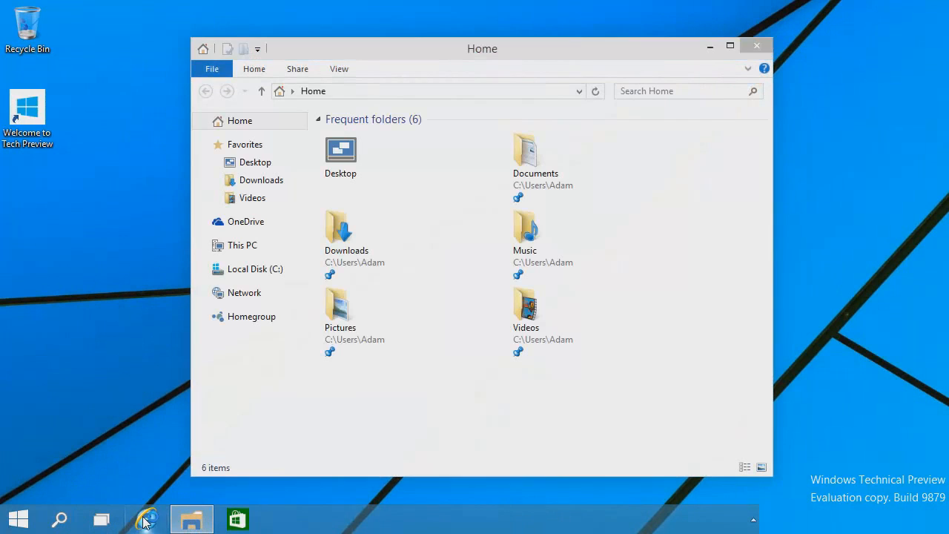
pyautogui.click(146, 519)
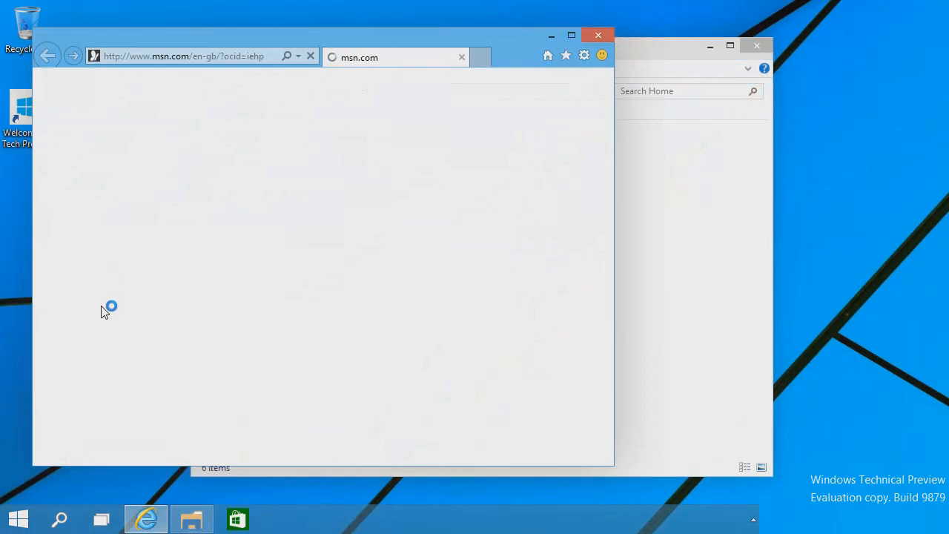
# Step: Launch Paint and another File Explorer from Start, and snap windows into quarters
pyautogui.click(18, 519)
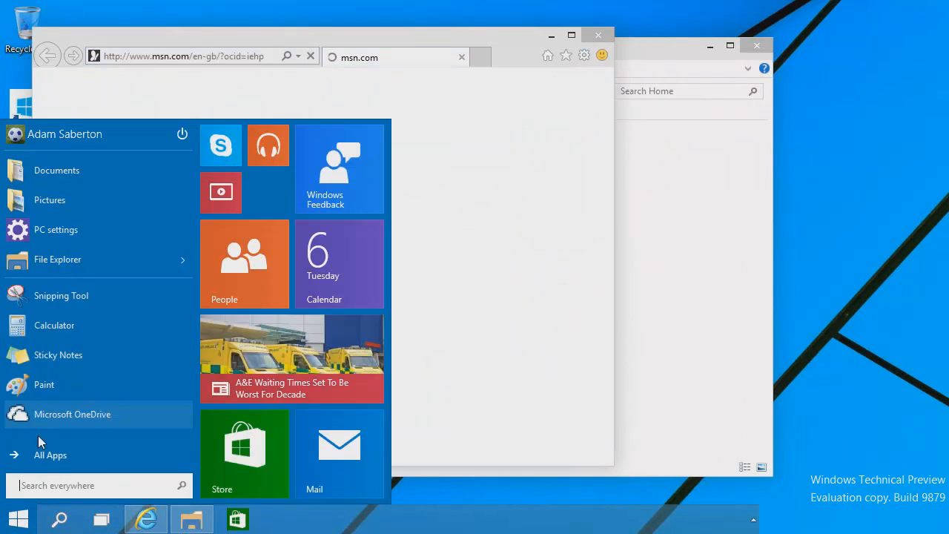
pyautogui.click(44, 384)
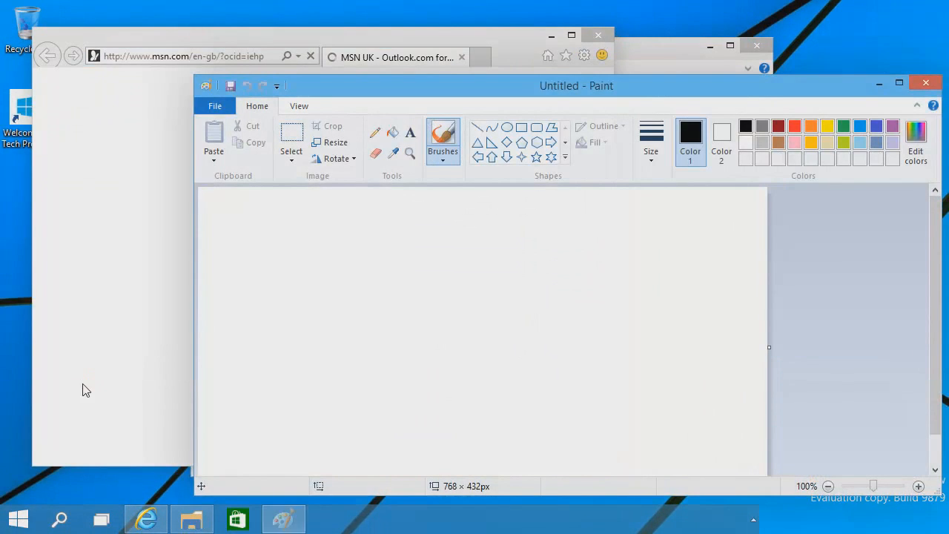
pyautogui.click(17, 519)
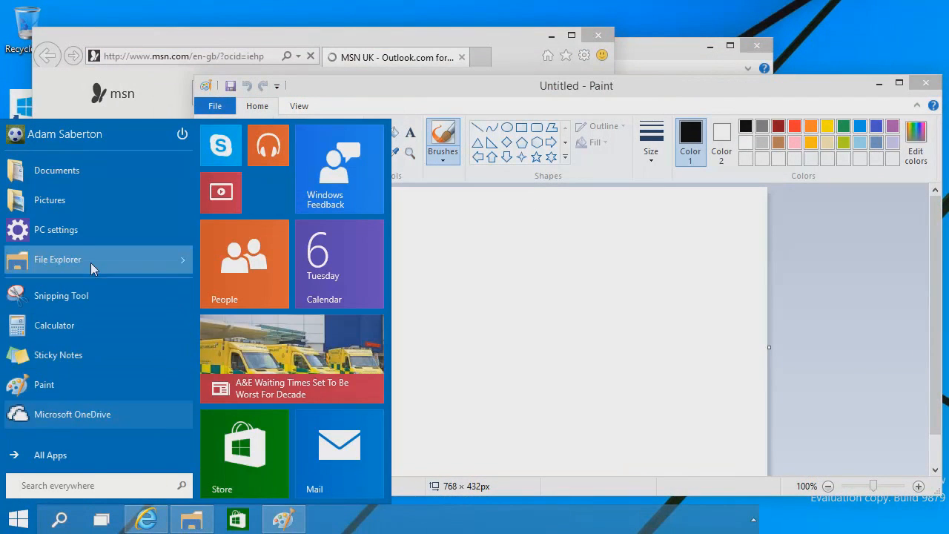
pyautogui.click(57, 259)
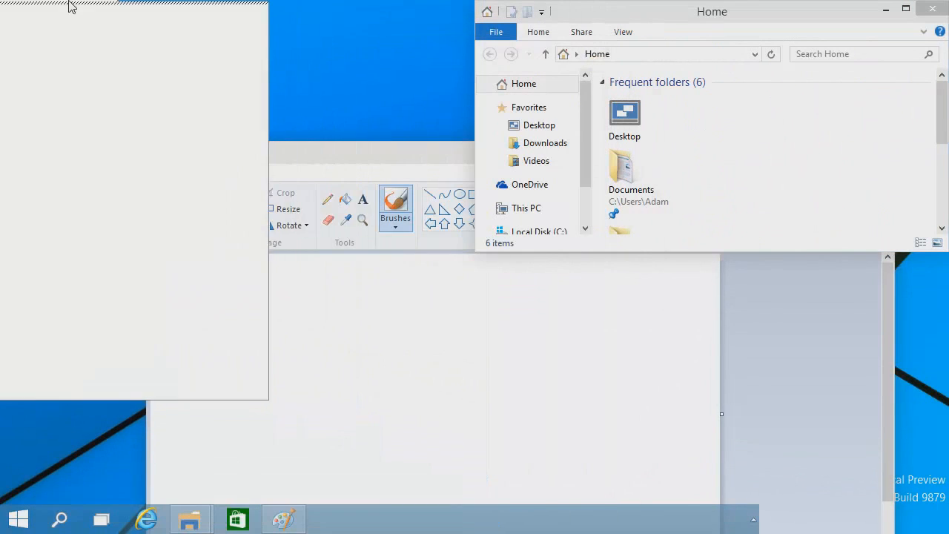
pyautogui.click(146, 518)
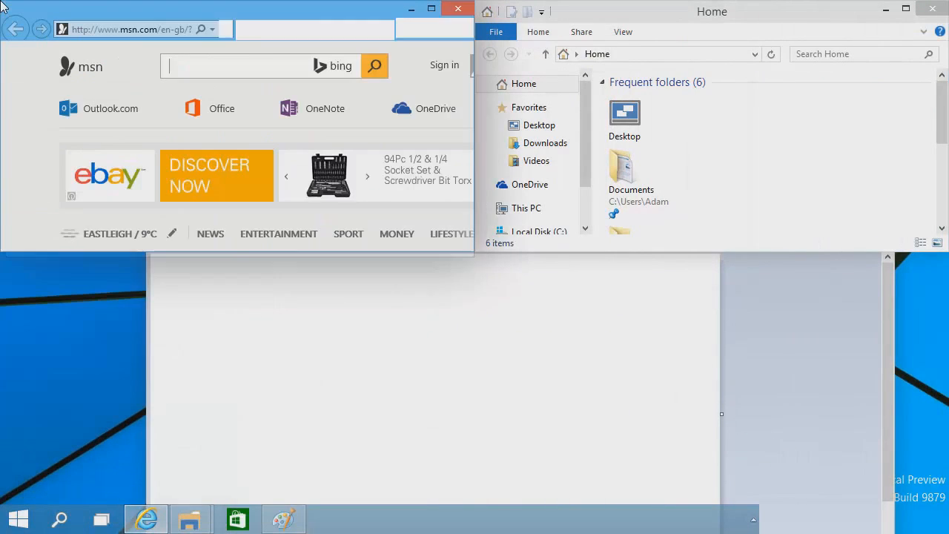
pyautogui.click(283, 518)
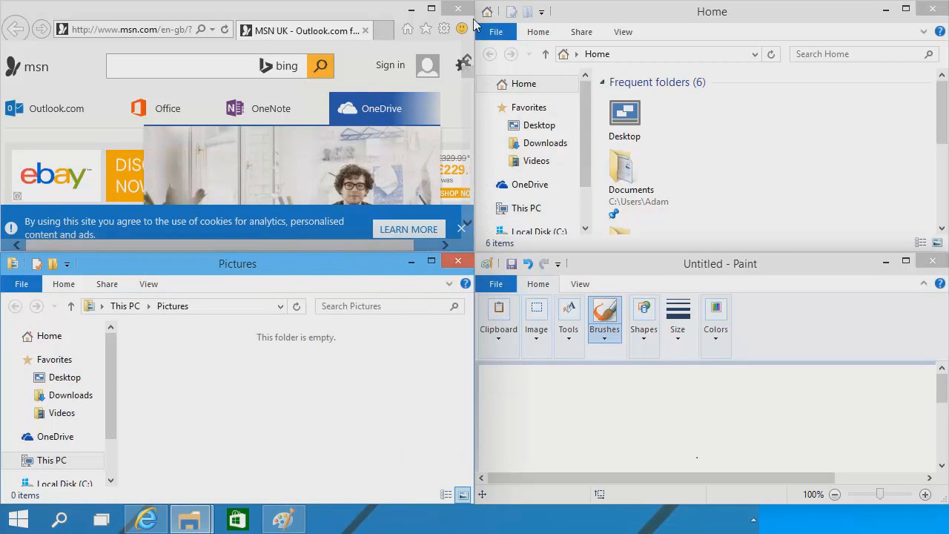
# Step: Close the browser, Home Explorer and Paint windows
pyautogui.click(457, 8)
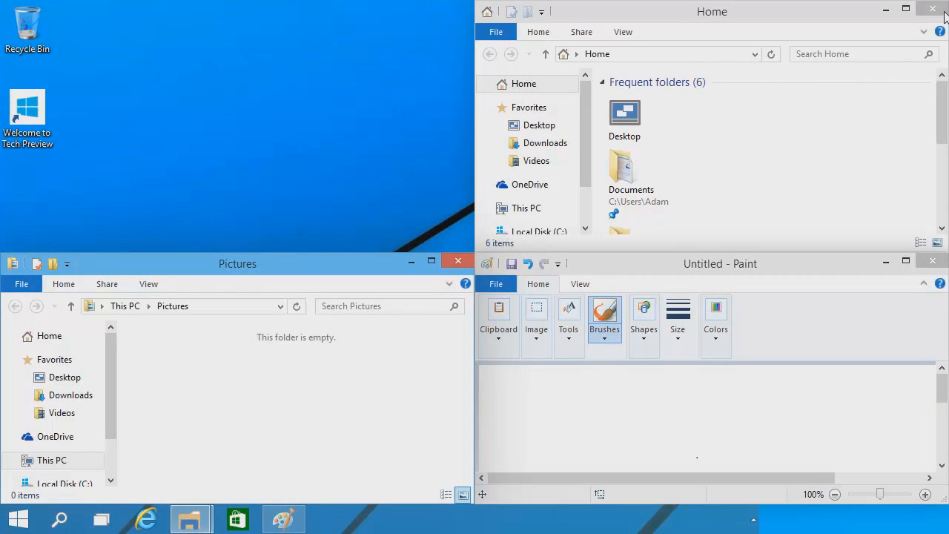
pyautogui.click(933, 8)
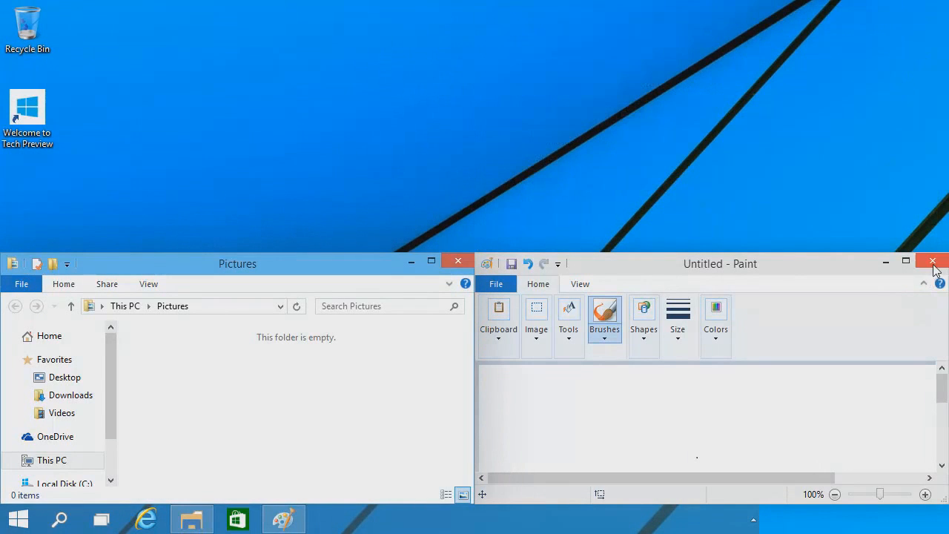
pyautogui.click(933, 263)
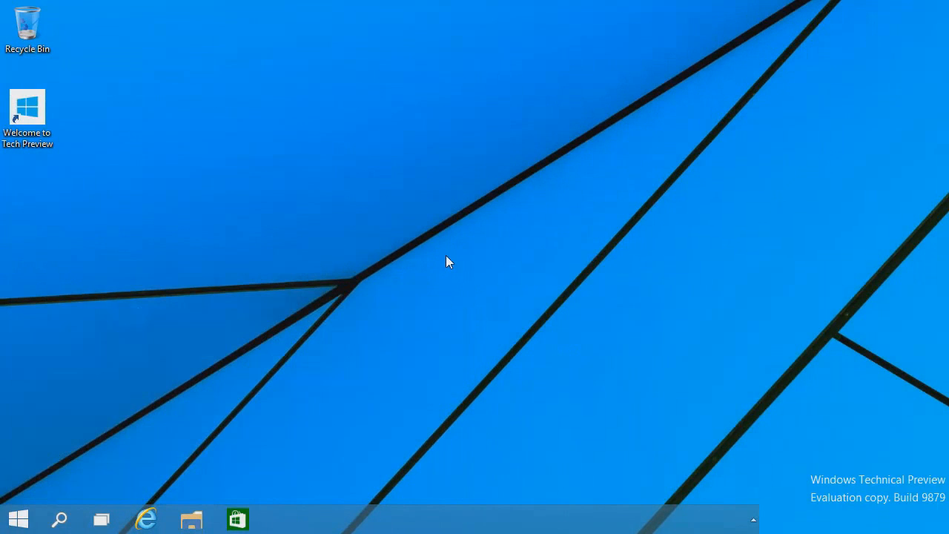
pyautogui.moveTo(191, 519)
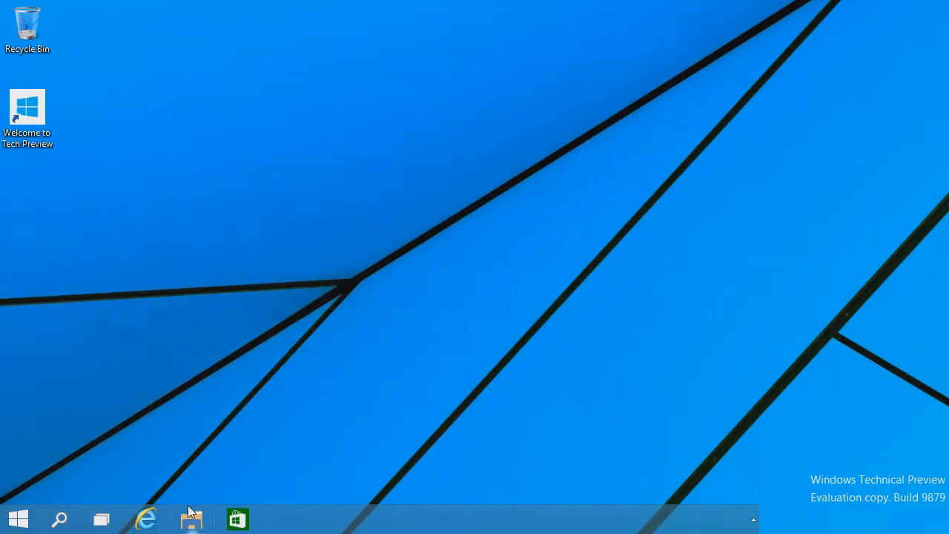
pyautogui.click(191, 519)
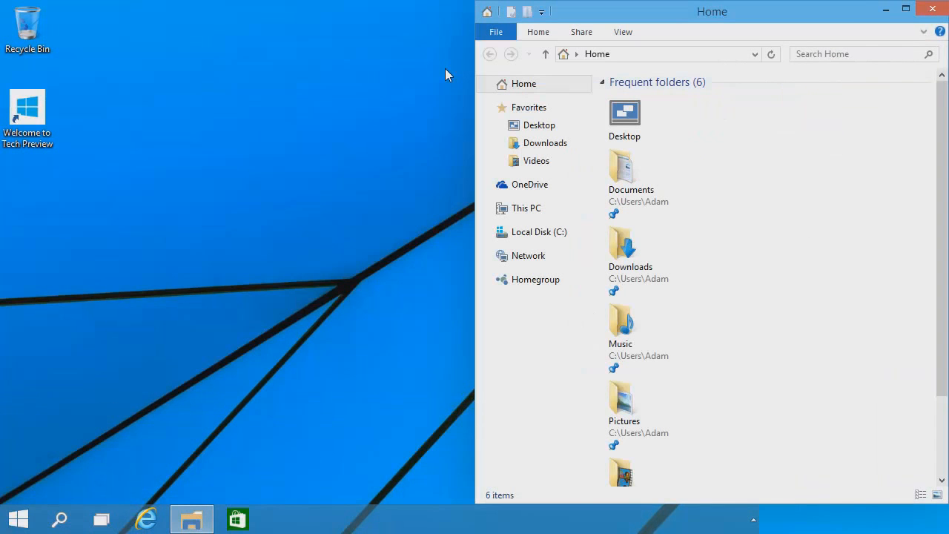
pyautogui.moveTo(712, 12); pyautogui.dragTo(712, 263)
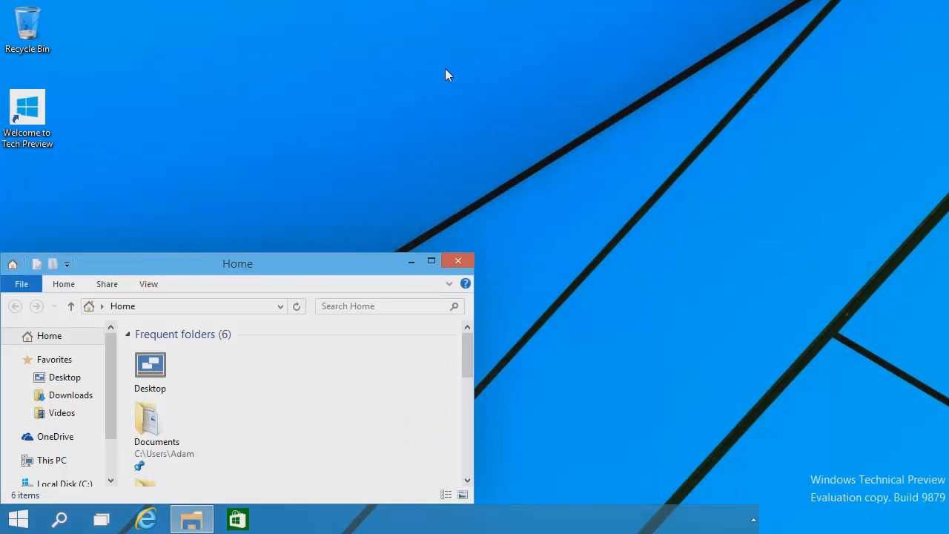
pyautogui.moveTo(238, 263); pyautogui.dragTo(237, 12)
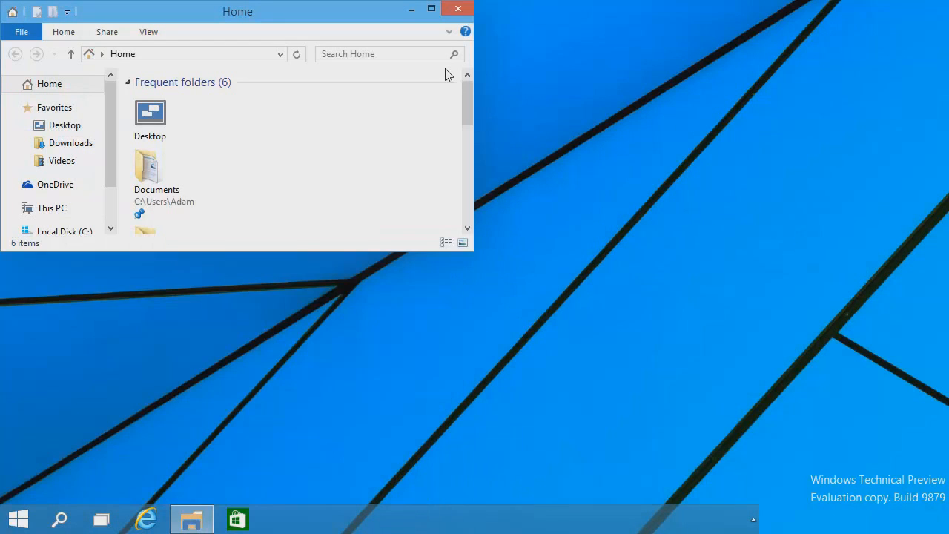
pyautogui.moveTo(237, 11); pyautogui.dragTo(712, 11)
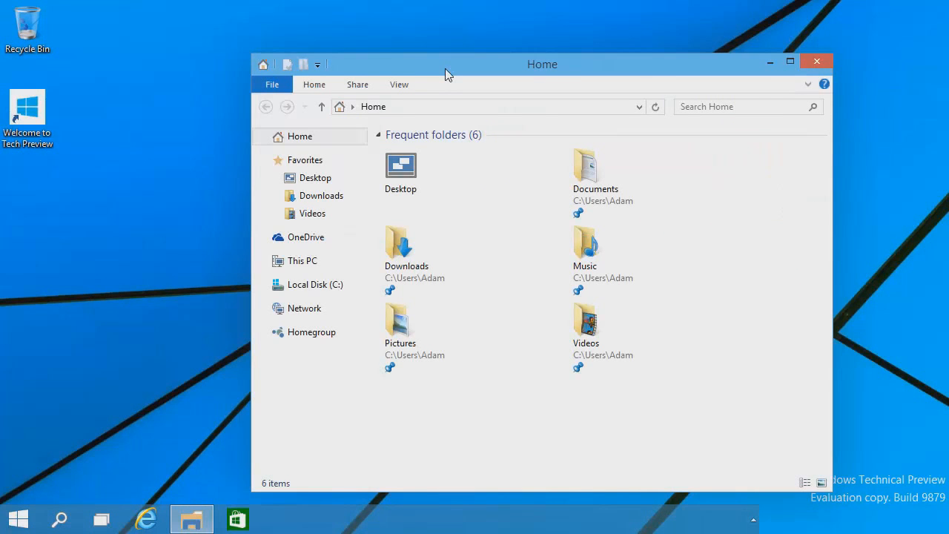
pyautogui.click(816, 61)
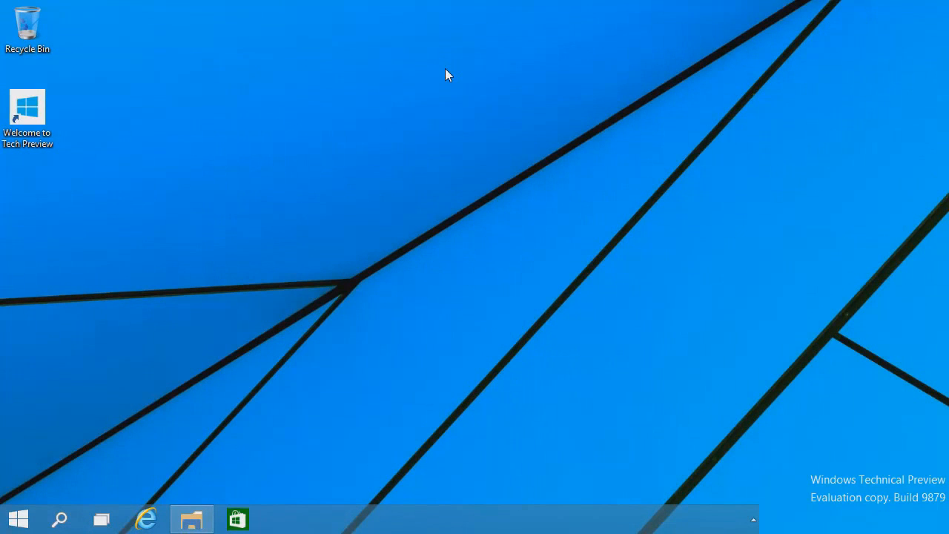
pyautogui.click(191, 518)
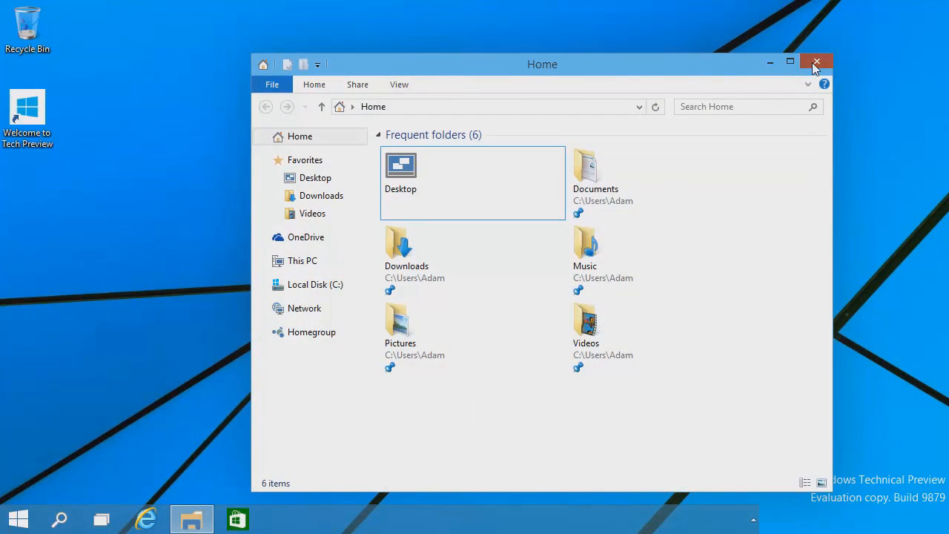
pyautogui.click(818, 62)
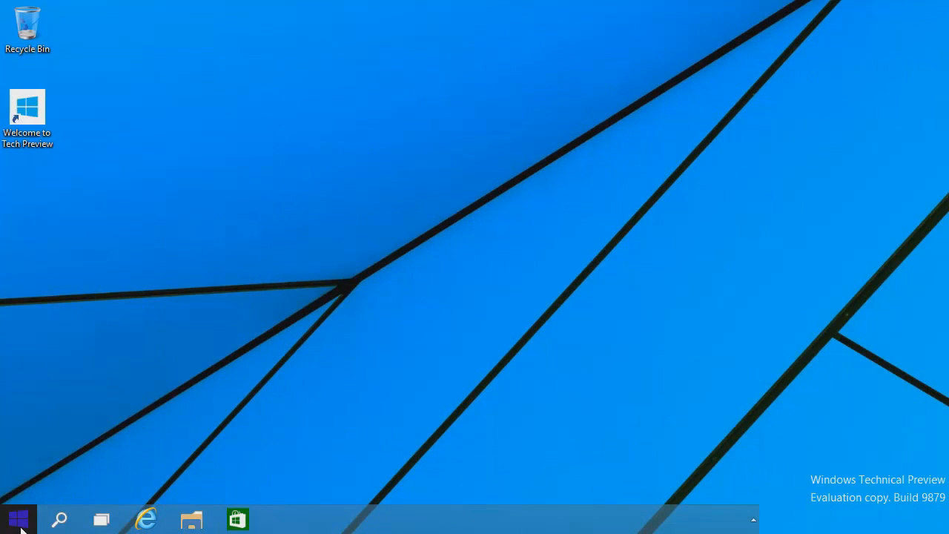
# Step: Open the Start menu, resize it taller and narrower, then dismiss it
pyautogui.click(17, 518)
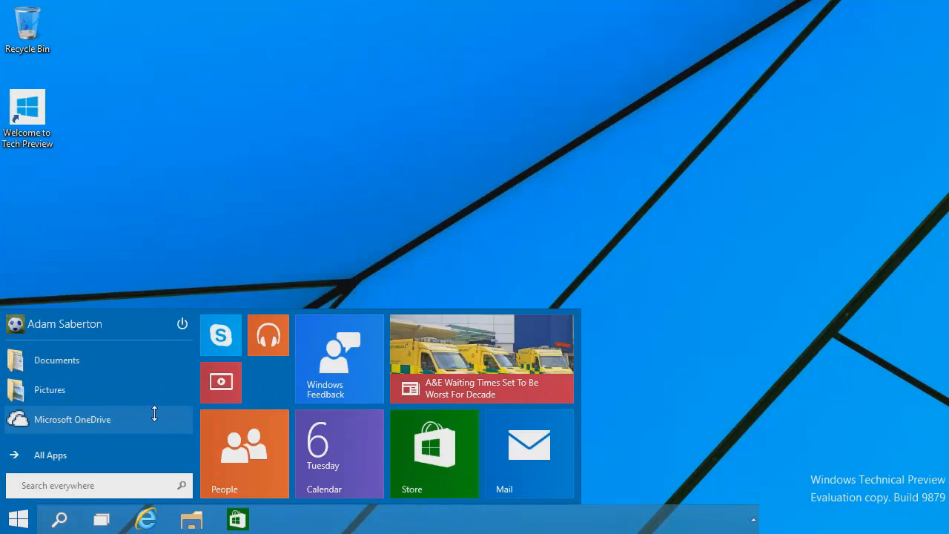
pyautogui.moveTo(130, 263)
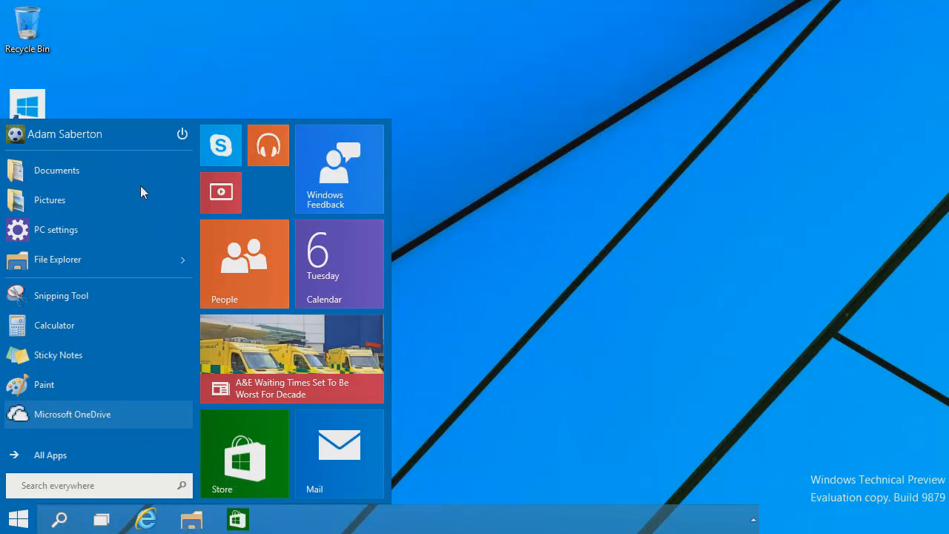
pyautogui.click(16, 519)
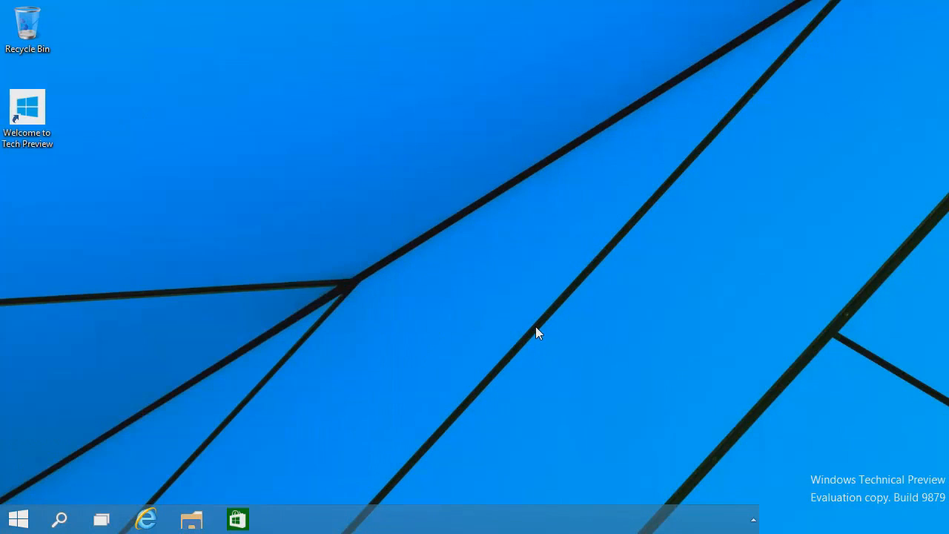
pyautogui.moveTo(5, 450)
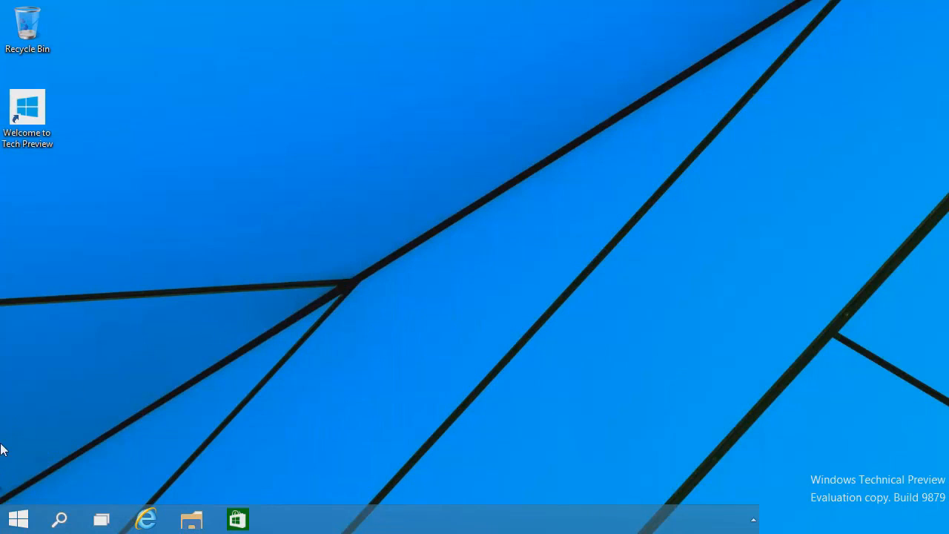
pyautogui.click(18, 518)
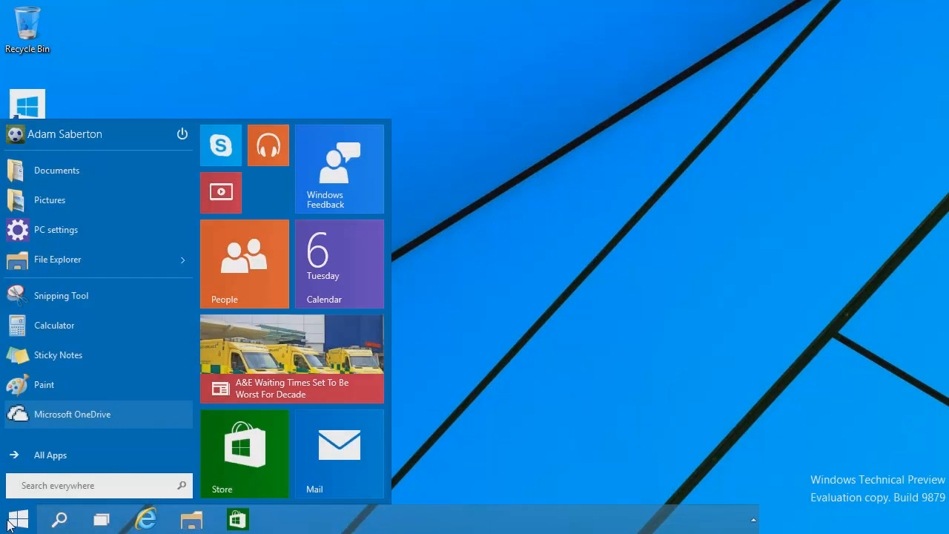
pyautogui.click(97, 485)
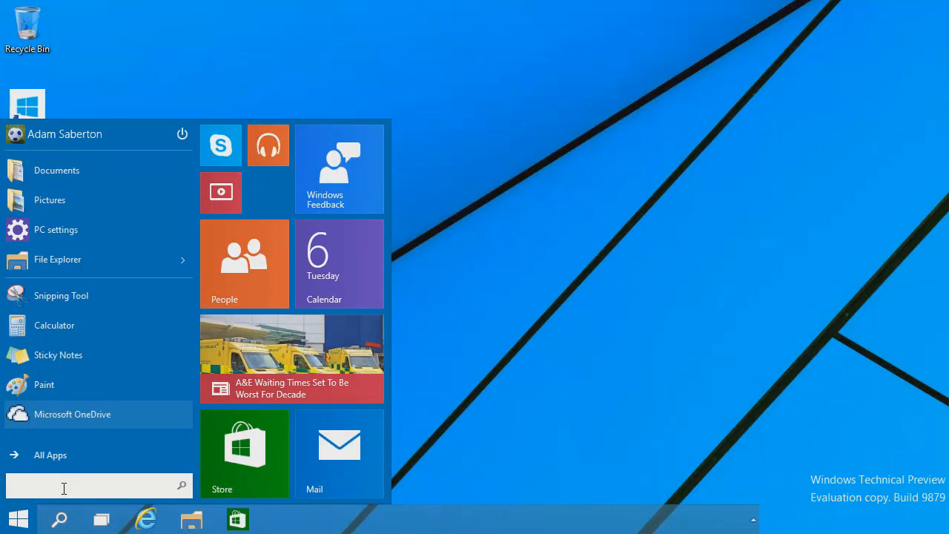
pyautogui.write('d')
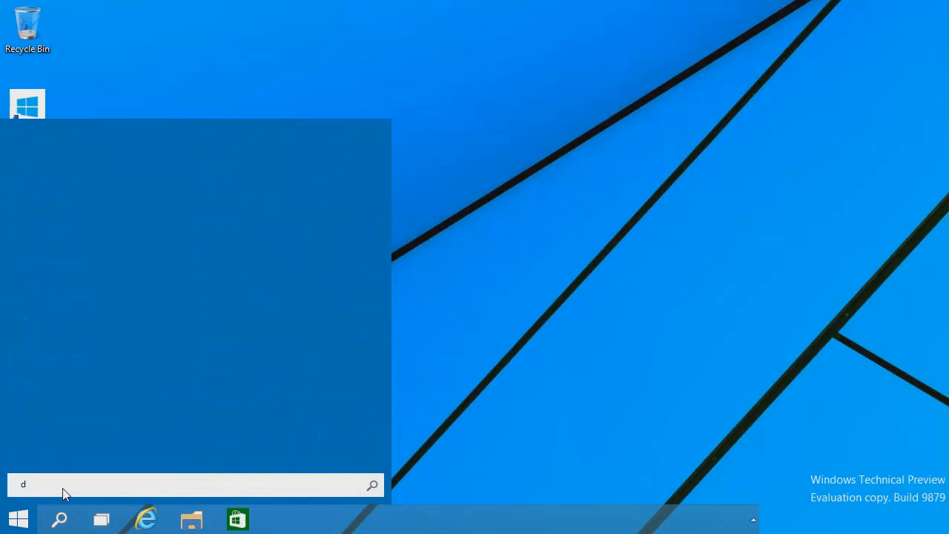
pyautogui.write('ownloads')
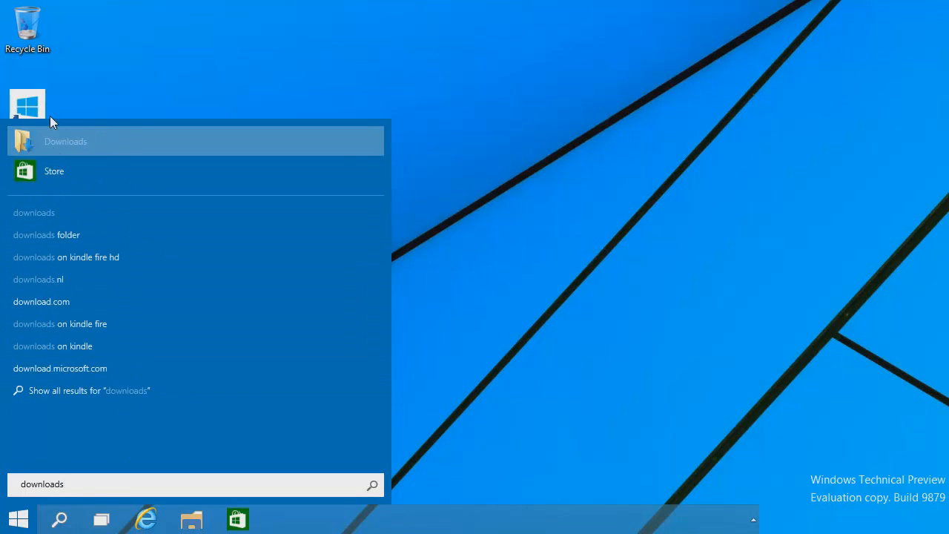
pyautogui.click(66, 141)
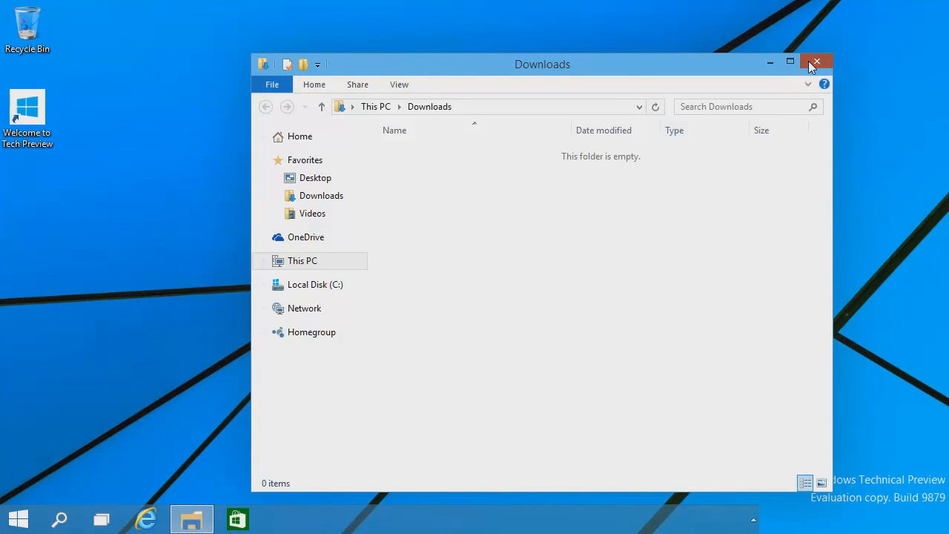
pyautogui.click(816, 62)
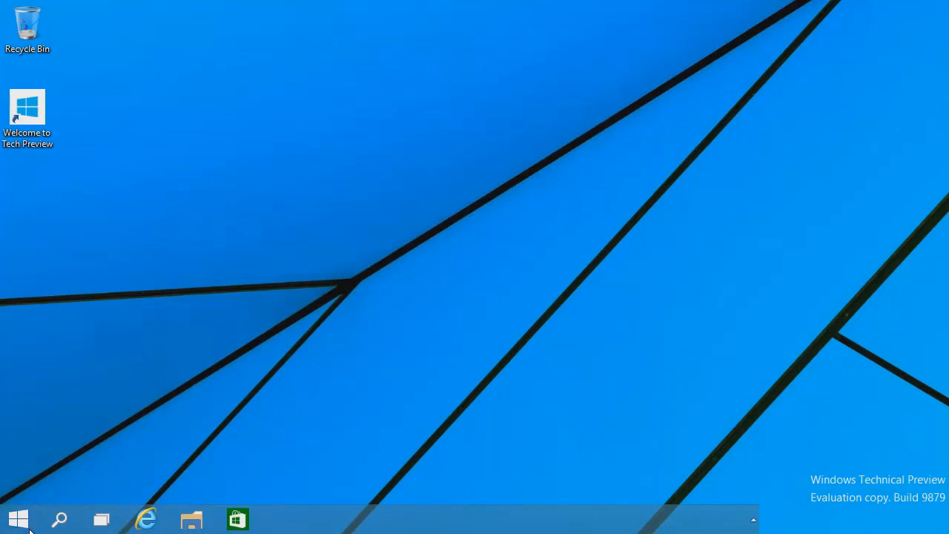
pyautogui.click(16, 518)
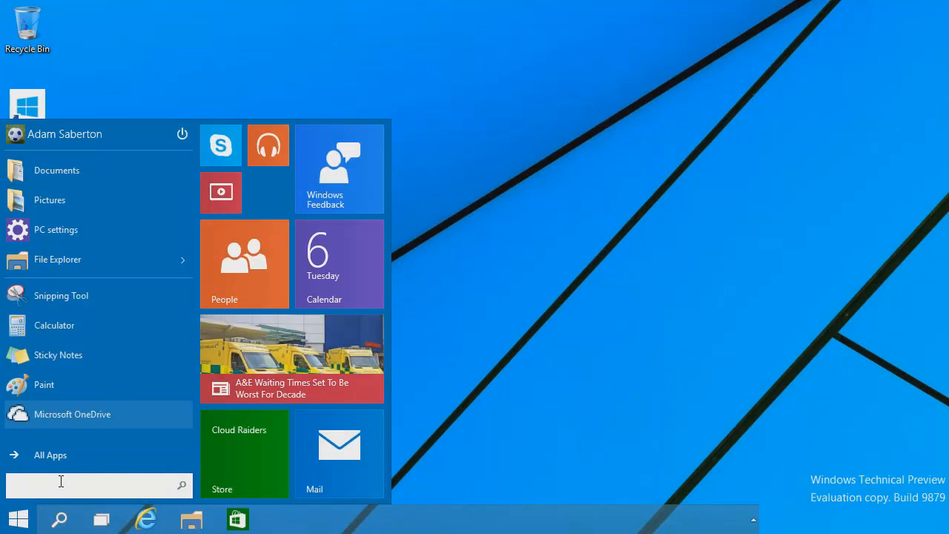
pyautogui.write('how do i')
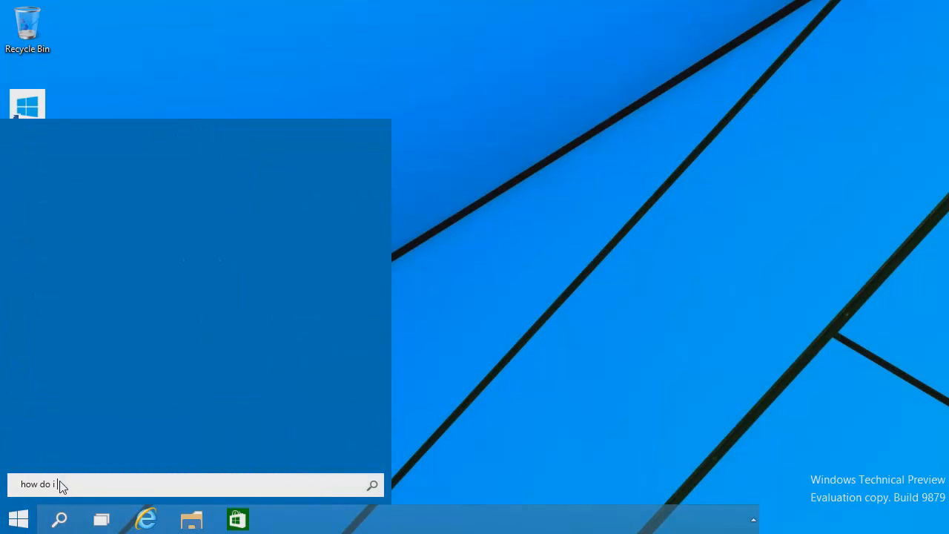
pyautogui.write('look')
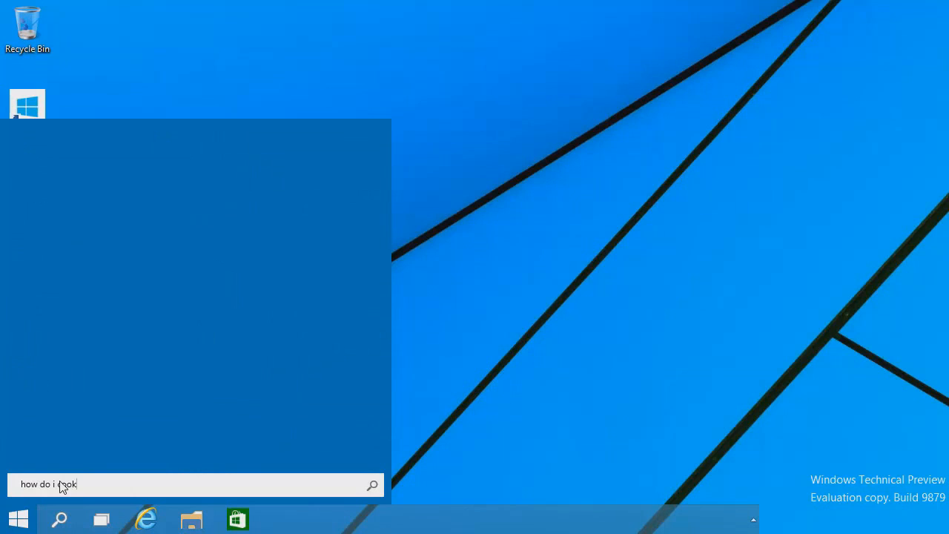
pyautogui.write('chicken')
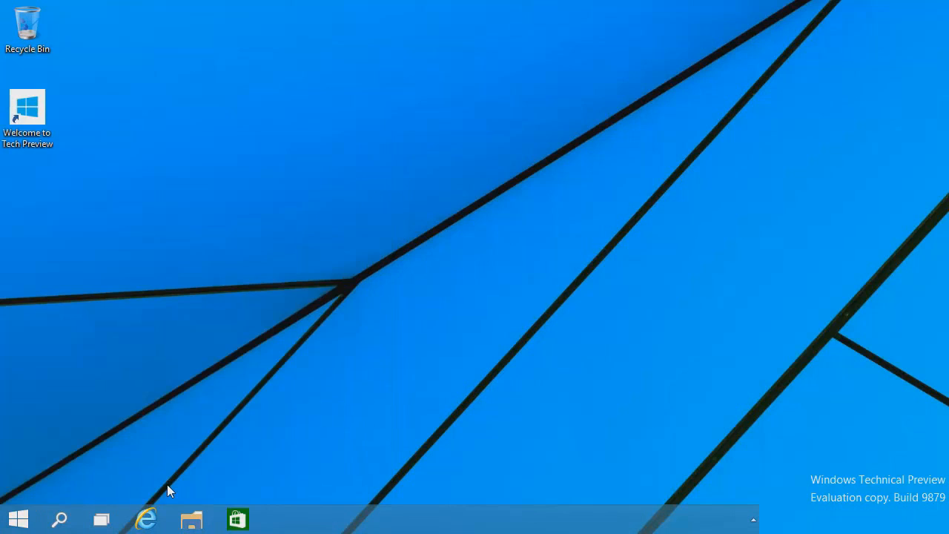
pyautogui.click(58, 518)
pyautogui.write('how do i cook chicken')
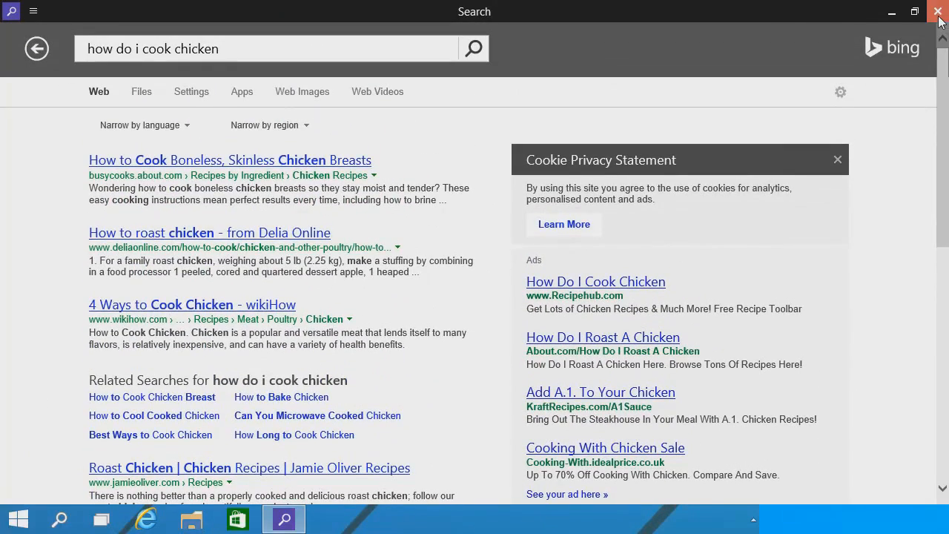
pyautogui.click(937, 12)
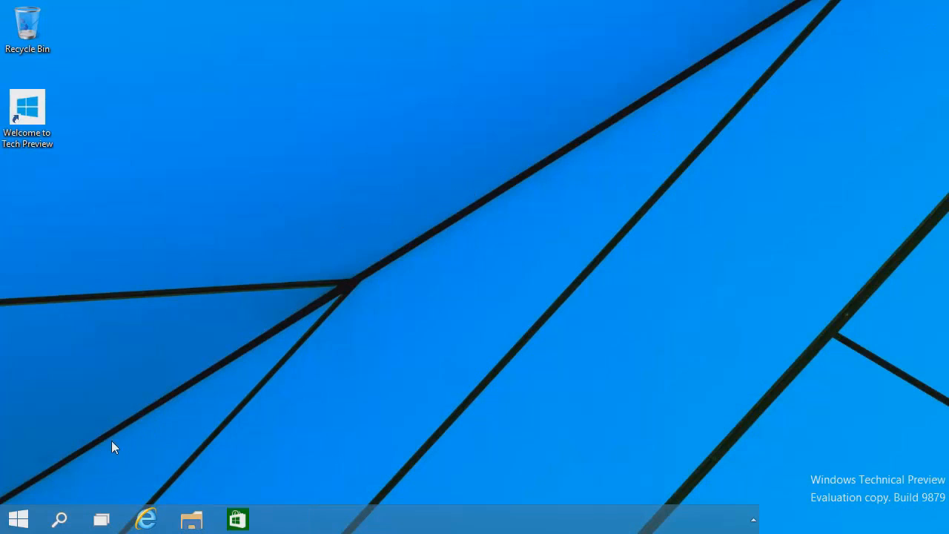
# Step: Search the Start menu for 'cmd' and launch Command Prompt
pyautogui.click(16, 518)
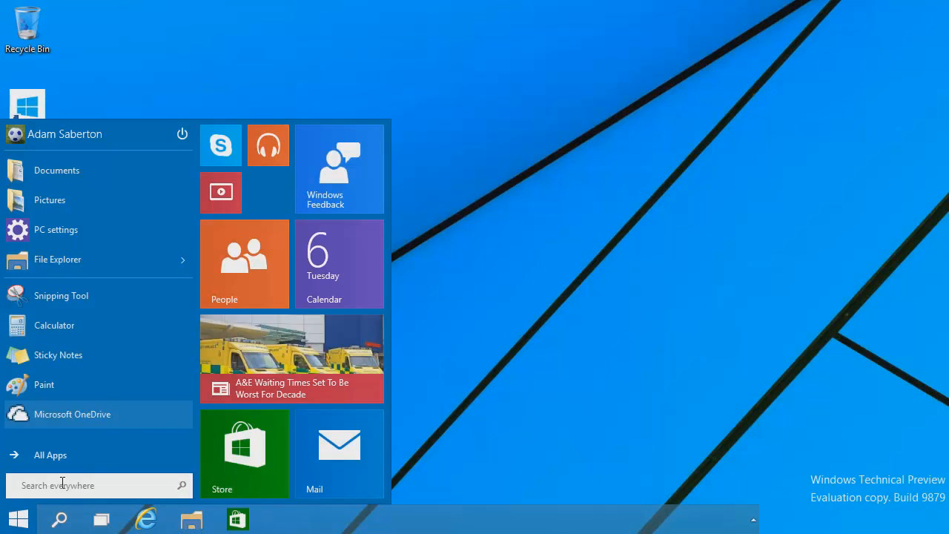
pyautogui.write('c')
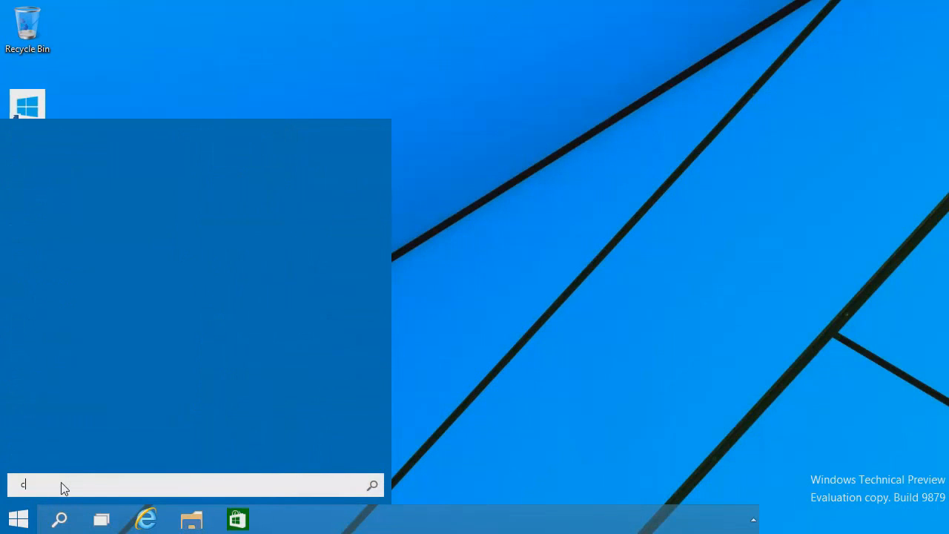
pyautogui.write('md')
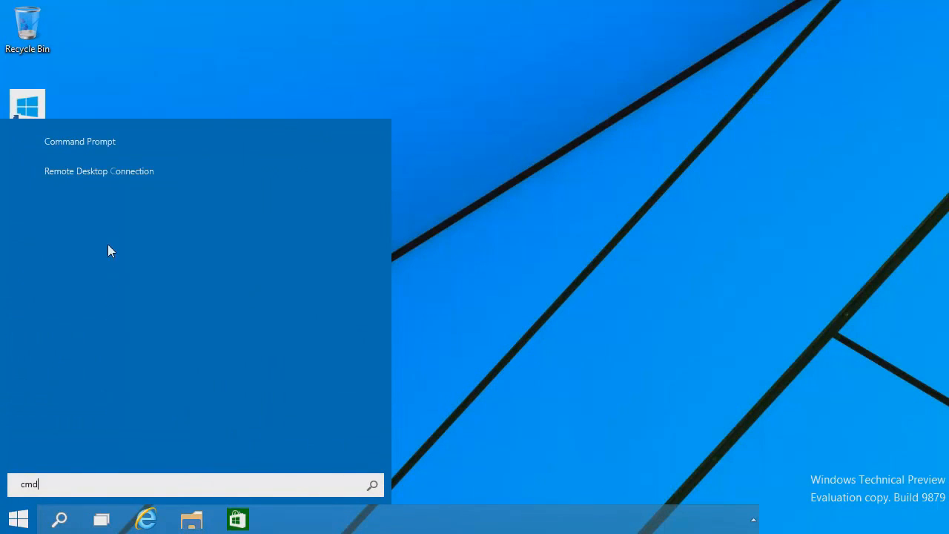
pyautogui.moveTo(103, 141)
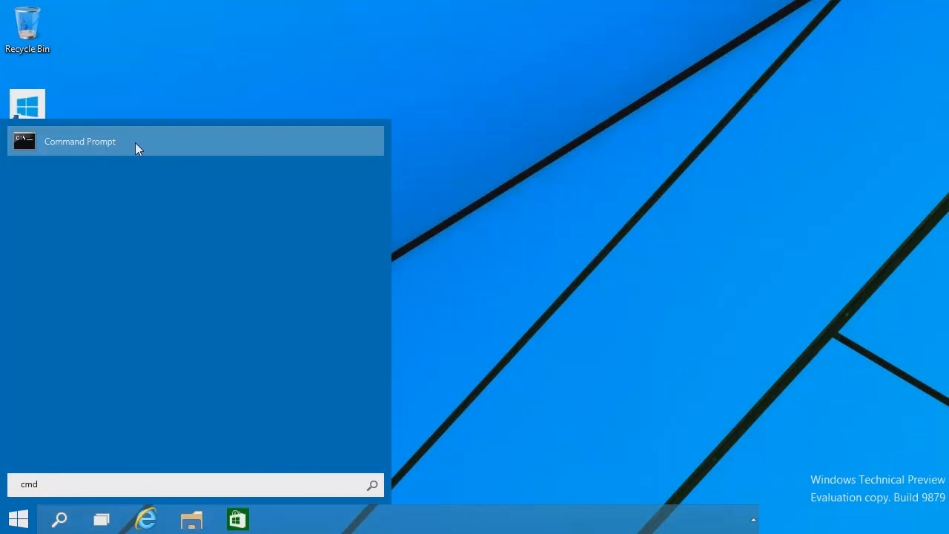
pyautogui.click(80, 141)
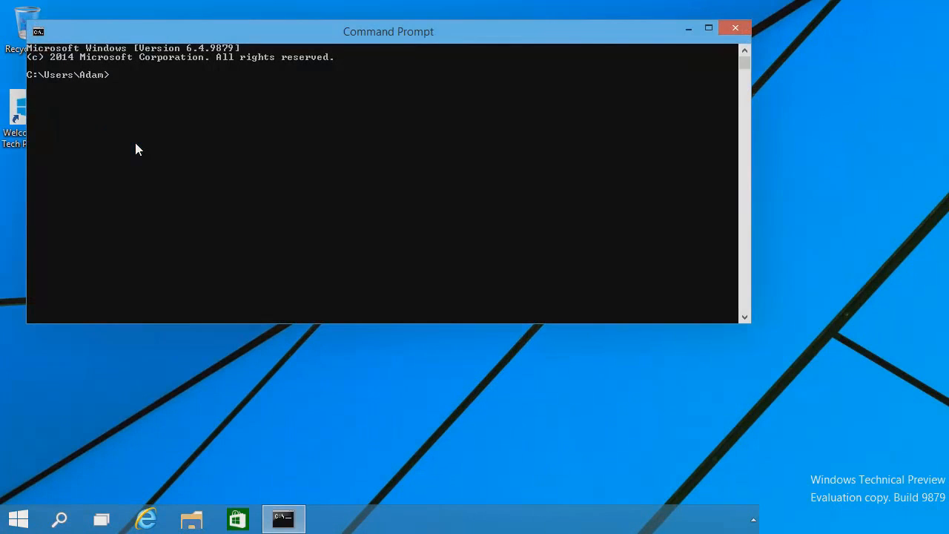
# Step: Move the console further onto the desktop and open Properties, viewing Font, Colors and Experimental tabs
pyautogui.moveTo(388, 31); pyautogui.dragTo(455, 92)
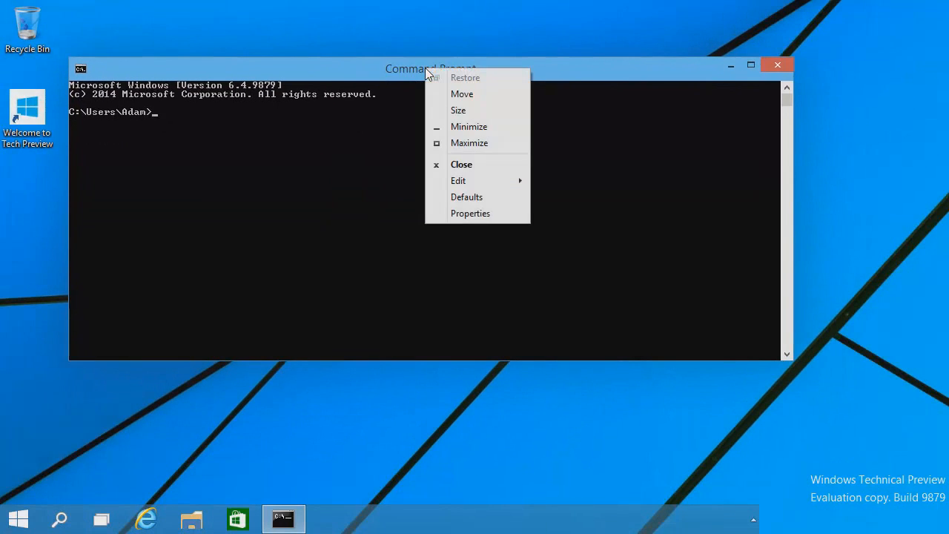
pyautogui.click(470, 213)
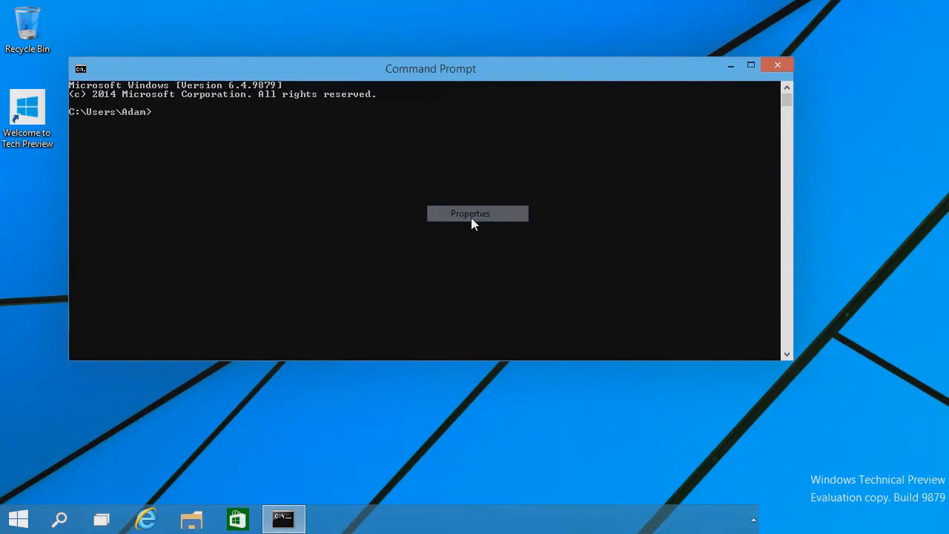
pyautogui.click(470, 214)
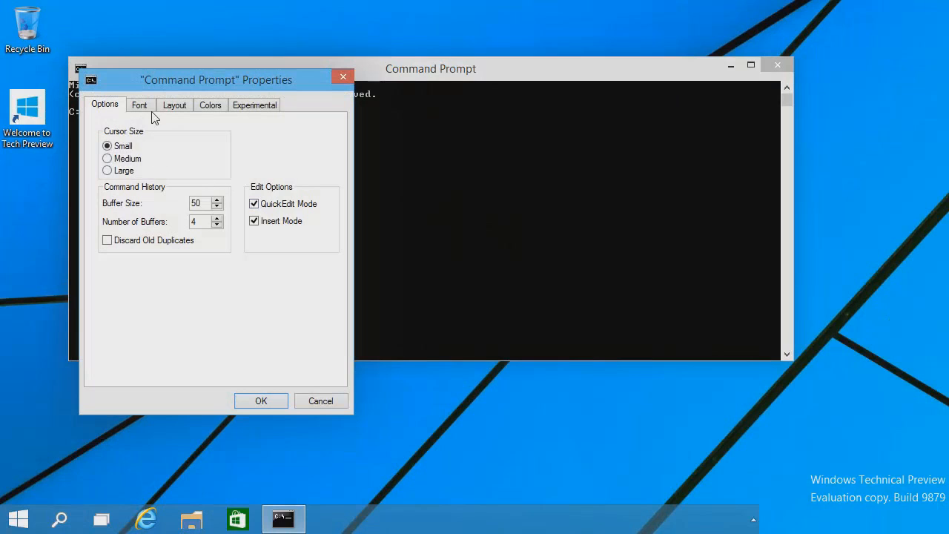
pyautogui.click(139, 104)
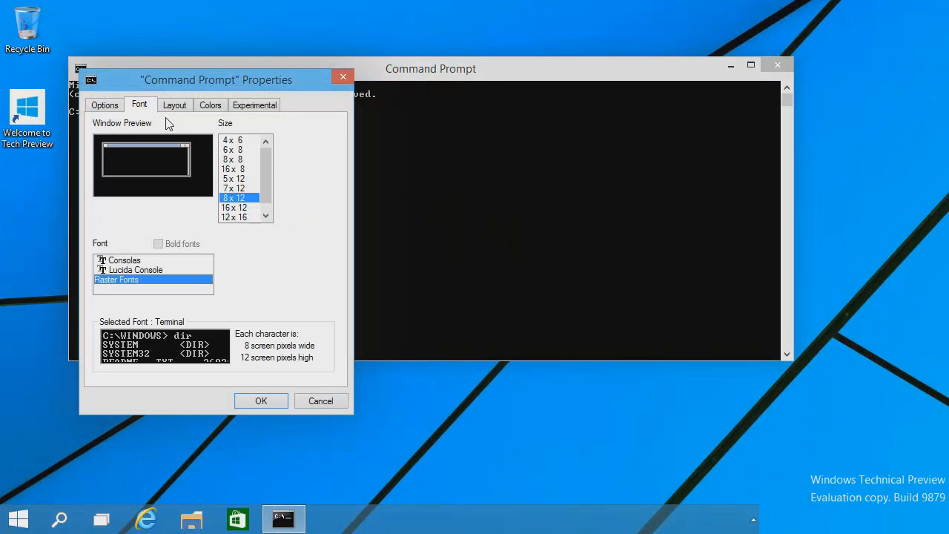
pyautogui.click(210, 105)
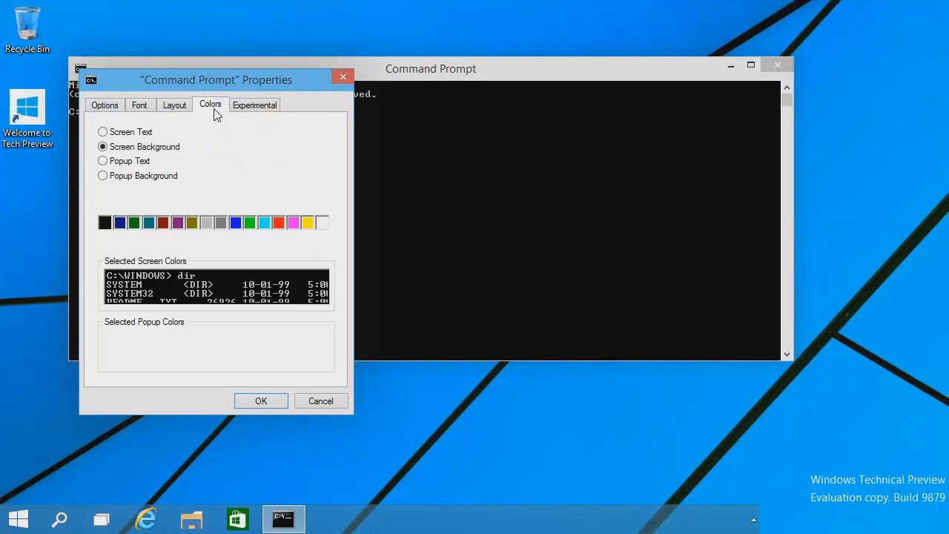
pyautogui.click(254, 104)
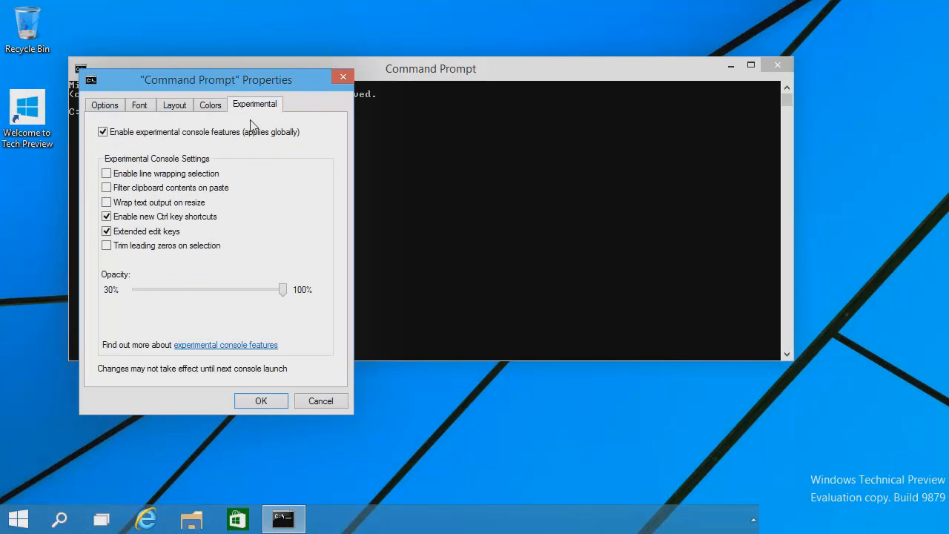
pyautogui.moveTo(284, 290)
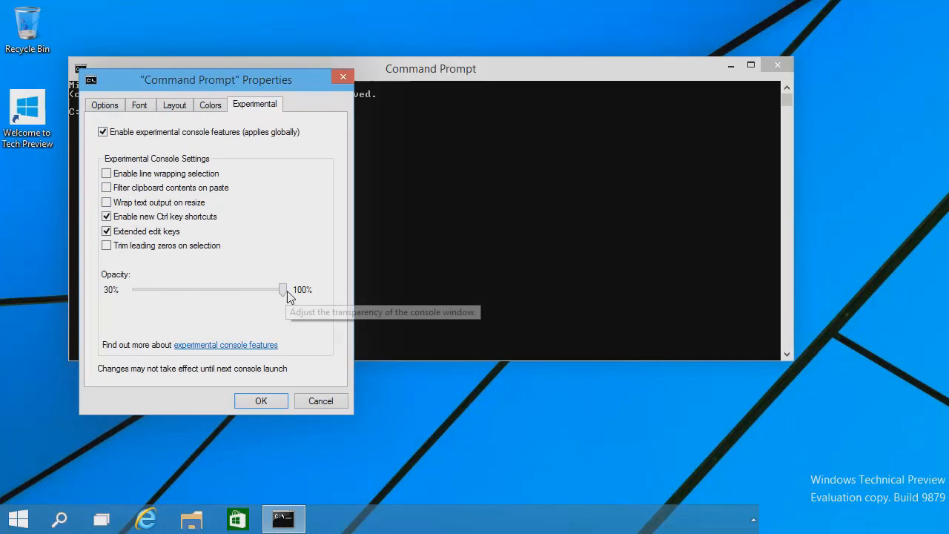
# Step: Lower the console opacity to about 45%, then down to the 30% minimum
pyautogui.moveTo(282, 289); pyautogui.dragTo(187, 289)
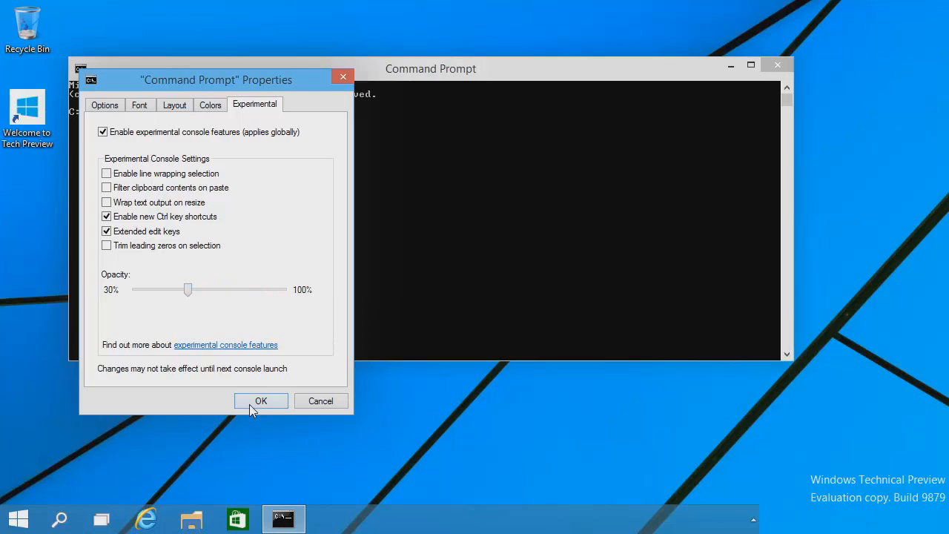
pyautogui.click(260, 401)
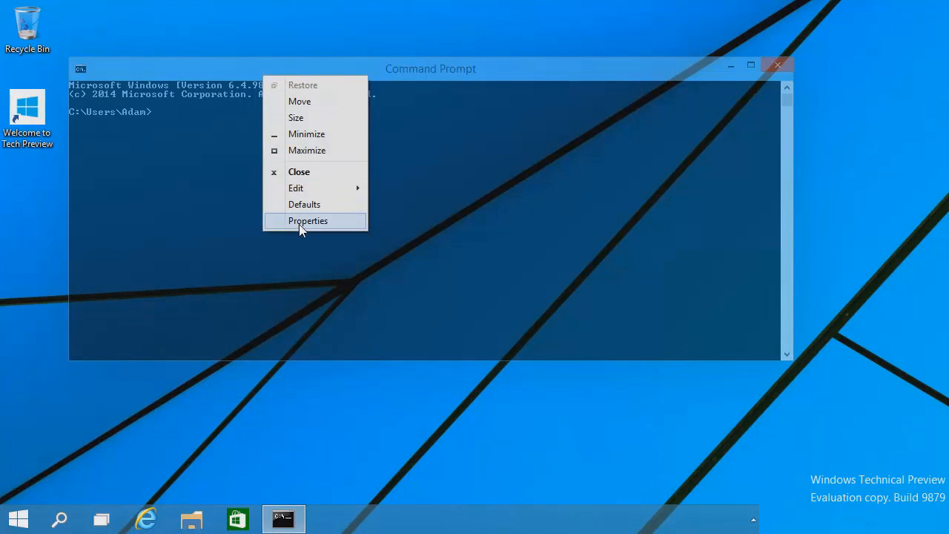
pyautogui.click(307, 221)
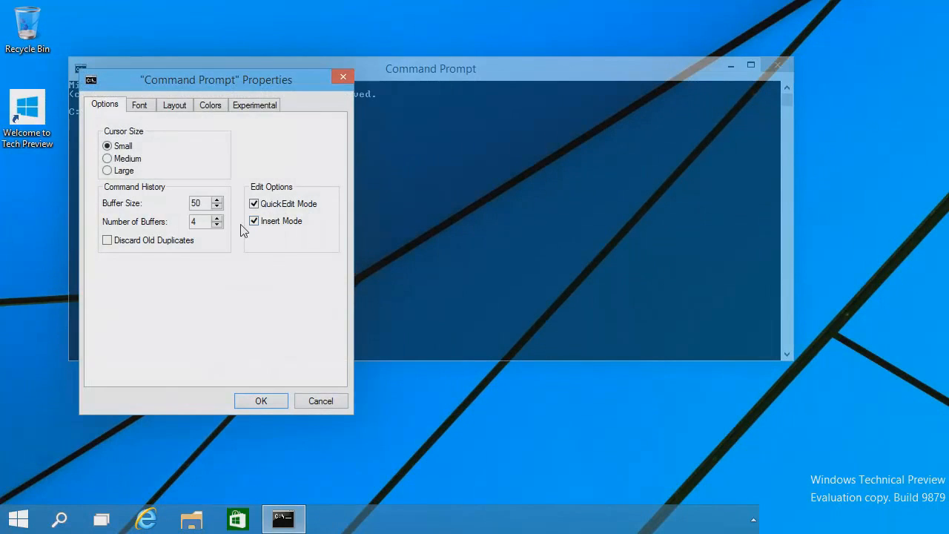
pyautogui.click(254, 104)
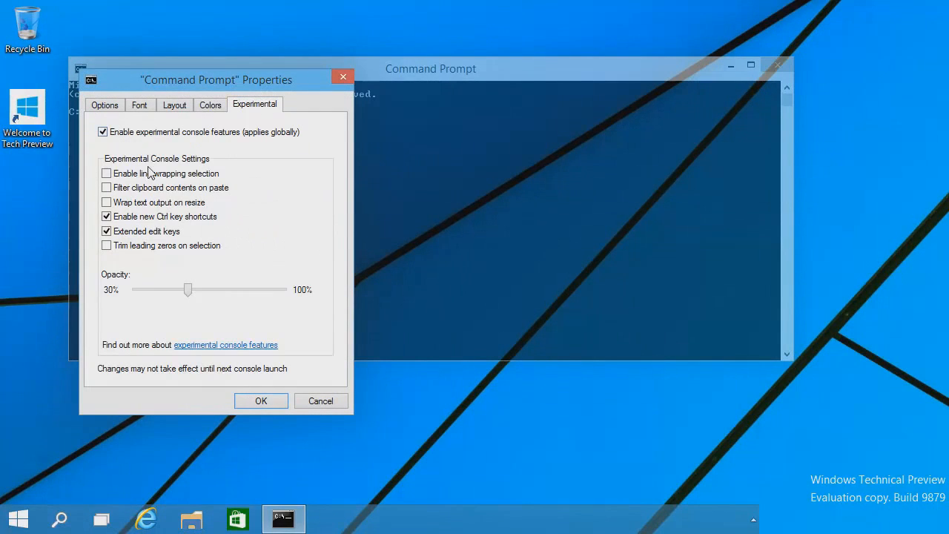
pyautogui.moveTo(187, 289); pyautogui.dragTo(139, 290)
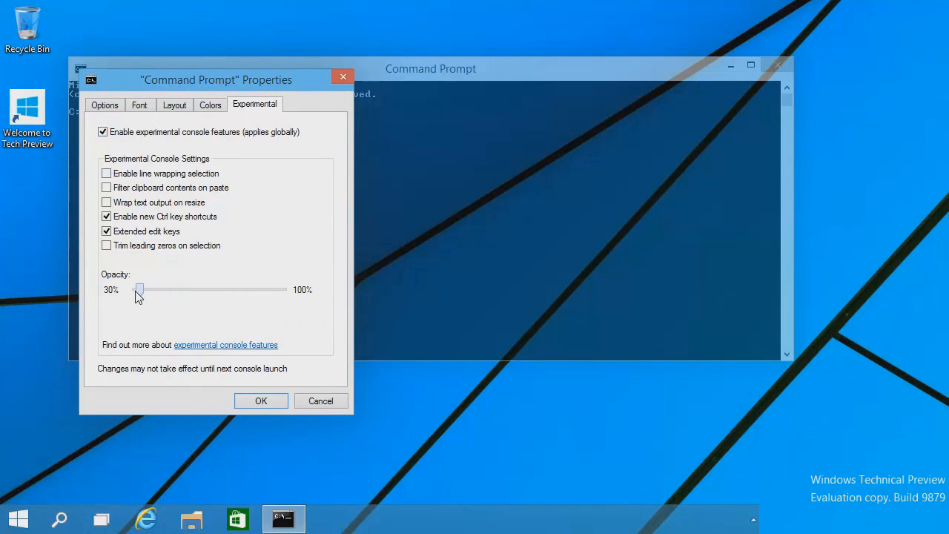
pyautogui.click(260, 401)
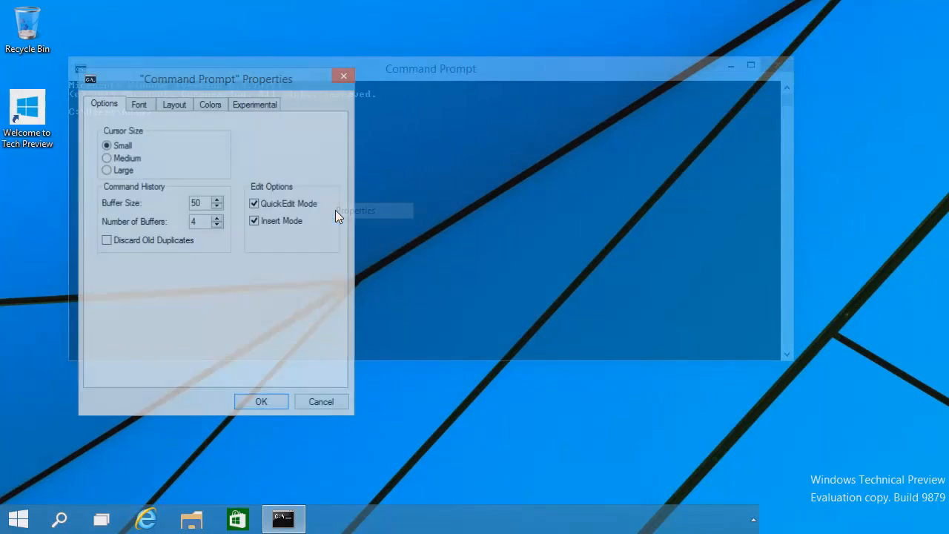
# Step: Restore the console to full opacity and close the Command Prompt window
pyautogui.click(254, 104)
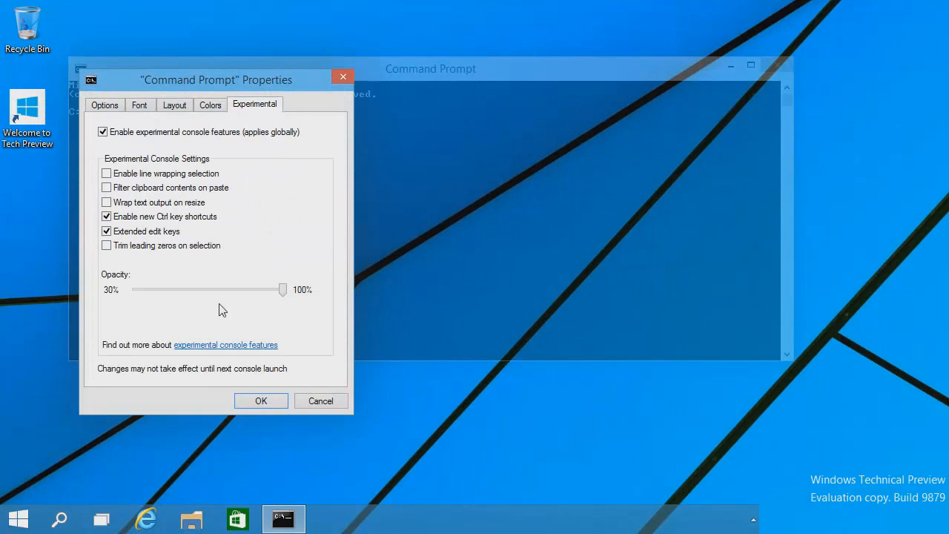
pyautogui.click(261, 400)
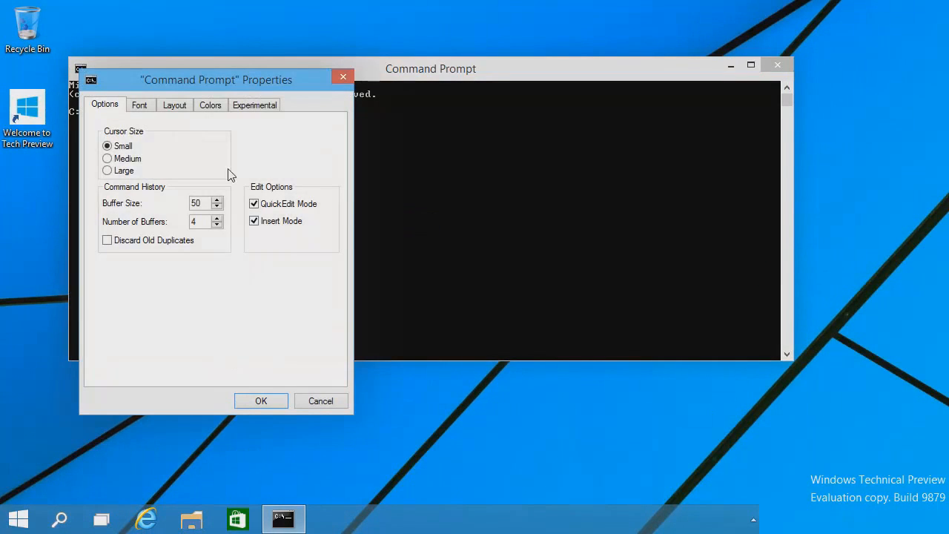
pyautogui.click(254, 104)
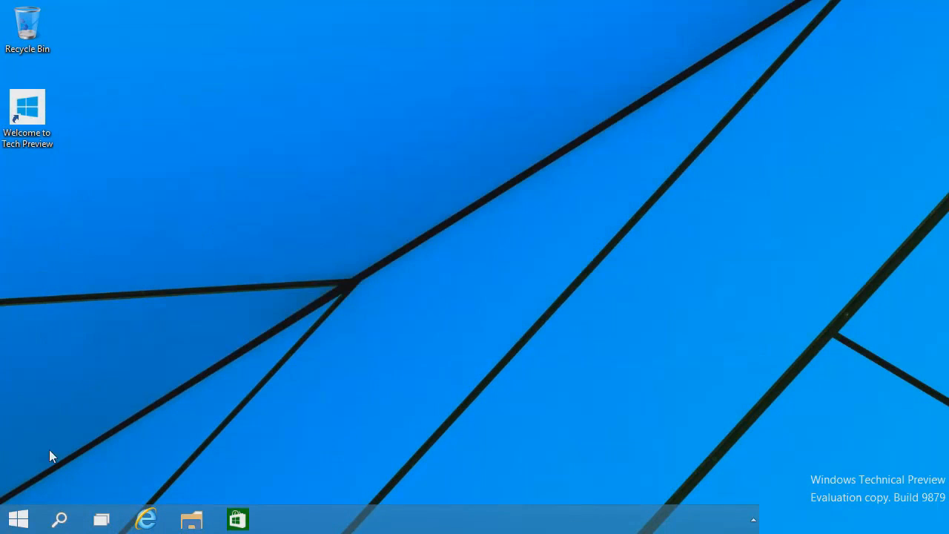
# Step: Launch Windows Feedback from Start and enter the account password to verify
pyautogui.click(18, 519)
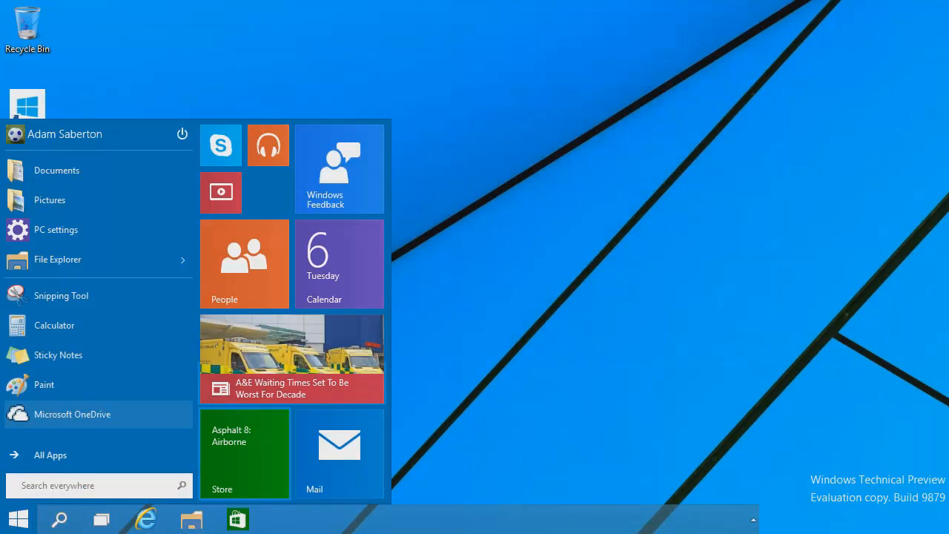
pyautogui.click(338, 167)
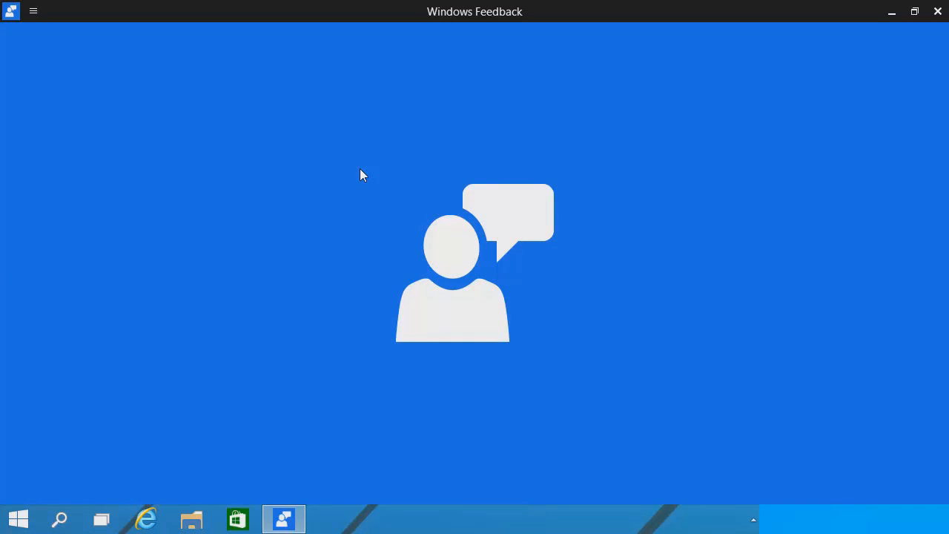
pyautogui.moveTo(360, 175)
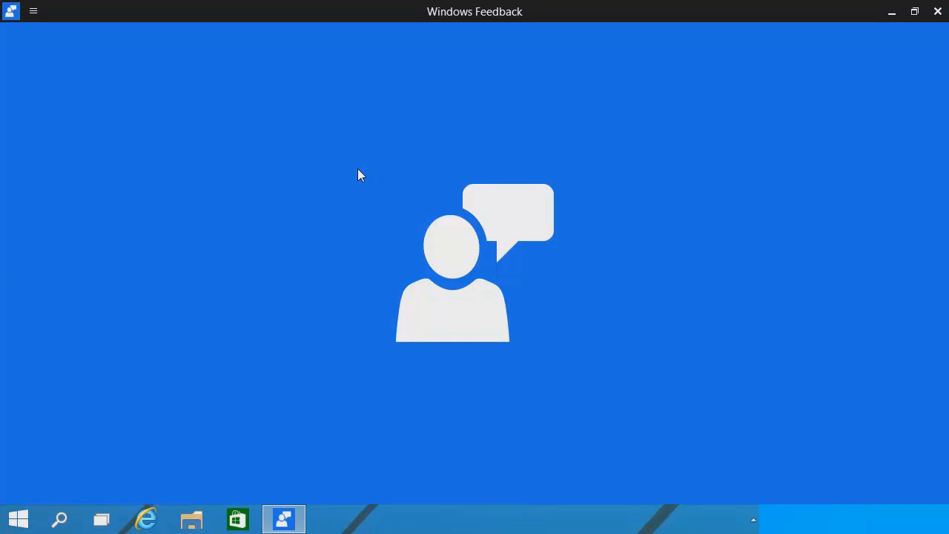
pyautogui.moveTo(356, 176)
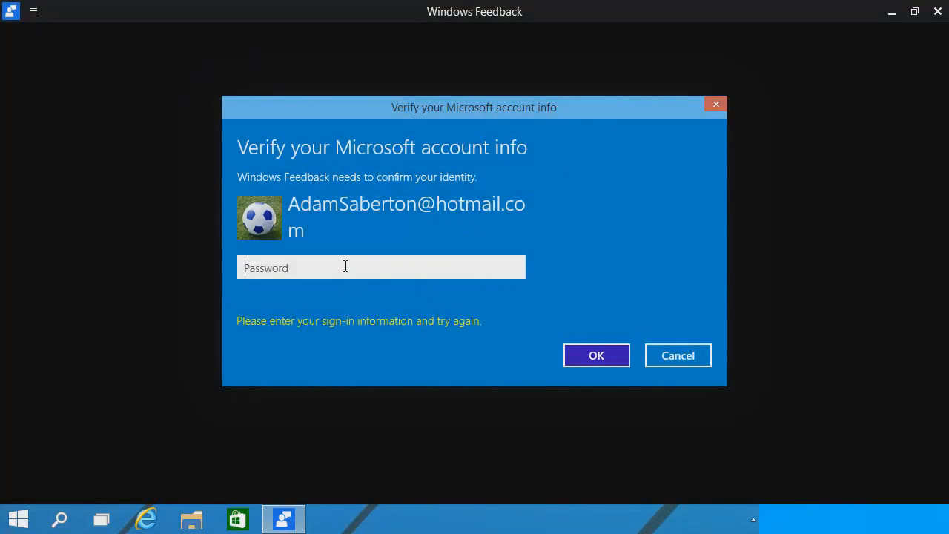
pyautogui.write('•••')
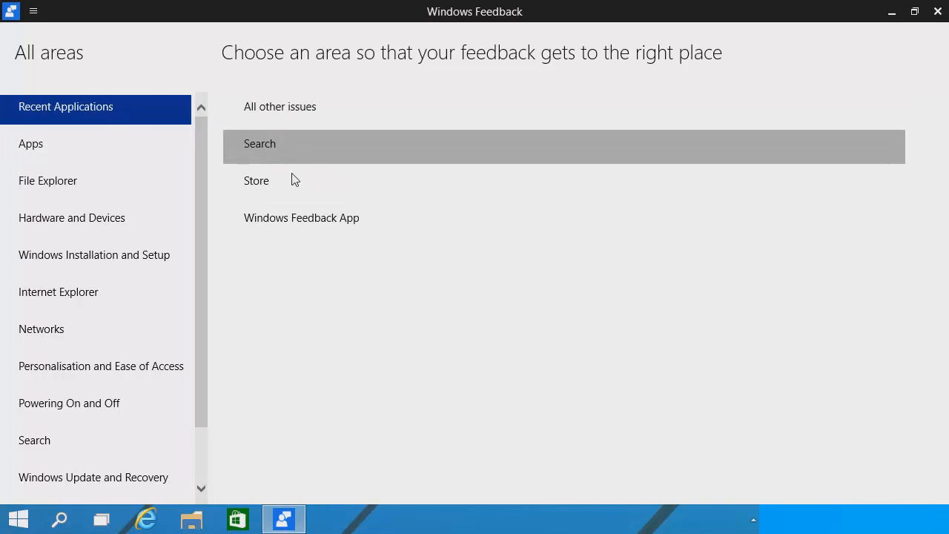
# Step: Show the Apps feedback areas and scroll down through the list
pyautogui.click(31, 143)
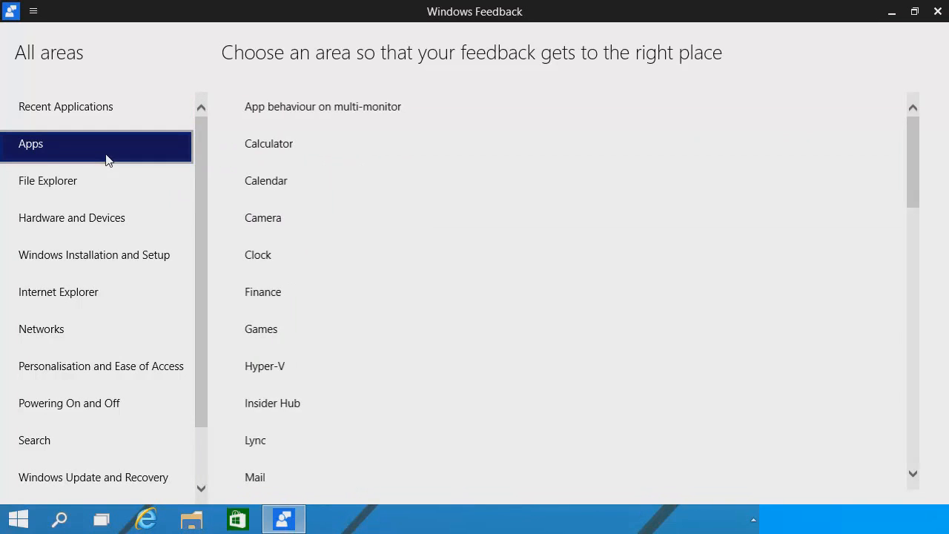
pyautogui.scroll(-3)
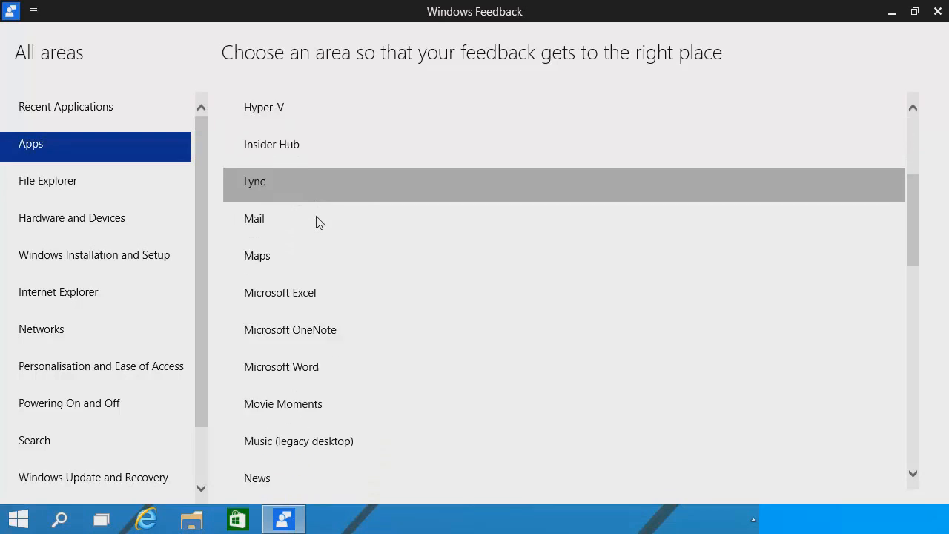
pyautogui.scroll(-3)
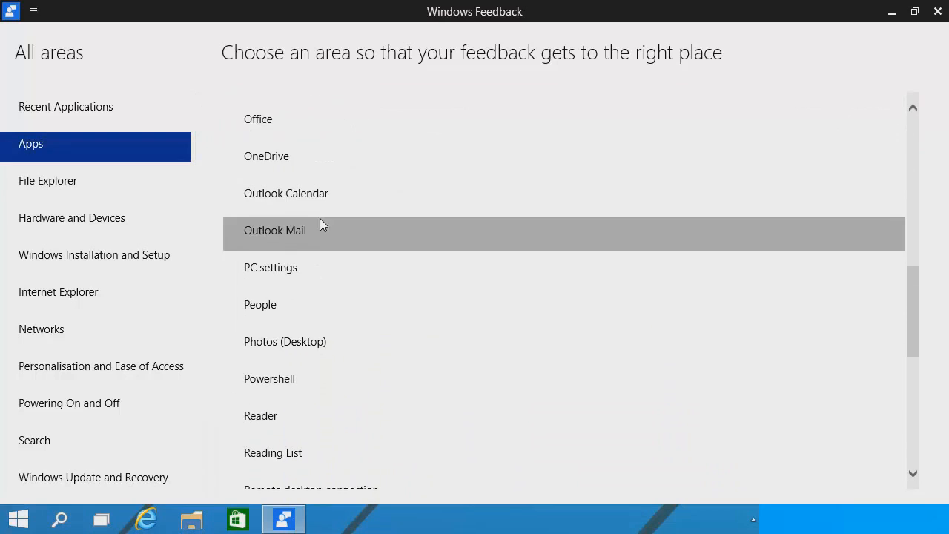
pyautogui.scroll(-3)
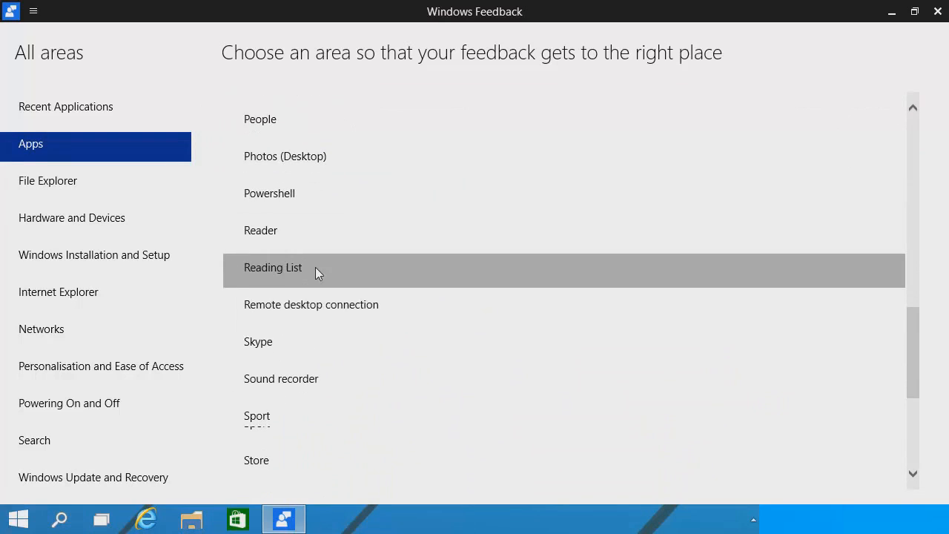
pyautogui.scroll(-3)
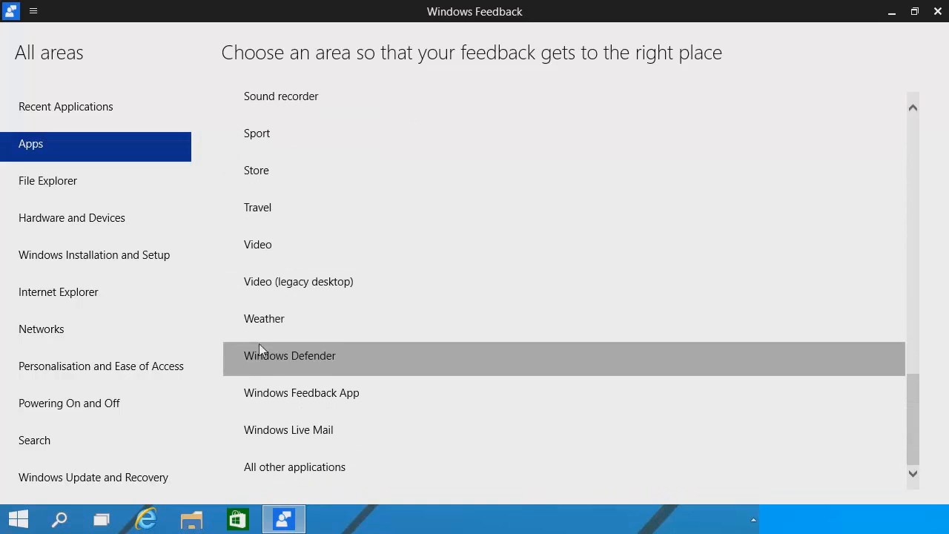
# Step: Browse File Explorer and Networks topics, open All other issues, and type 'ie is just...'
pyautogui.click(48, 180)
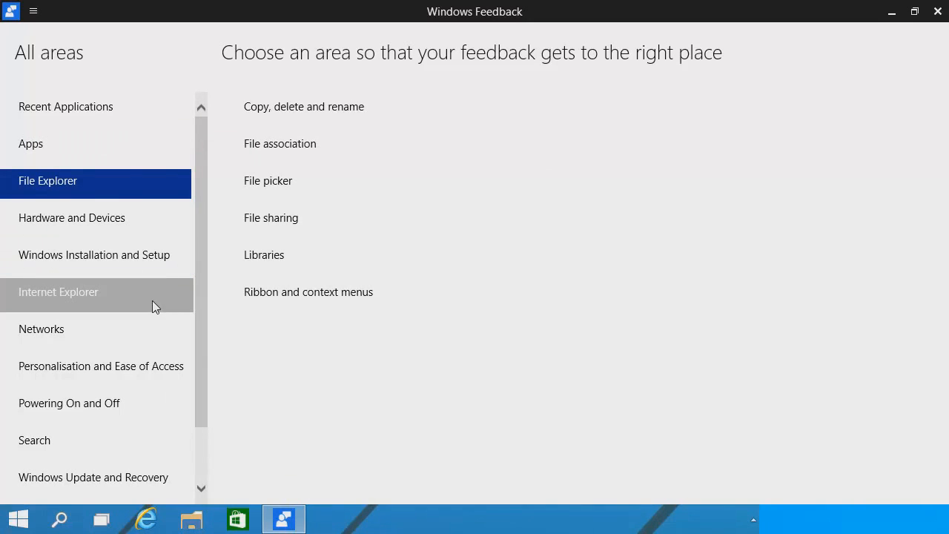
pyautogui.click(41, 328)
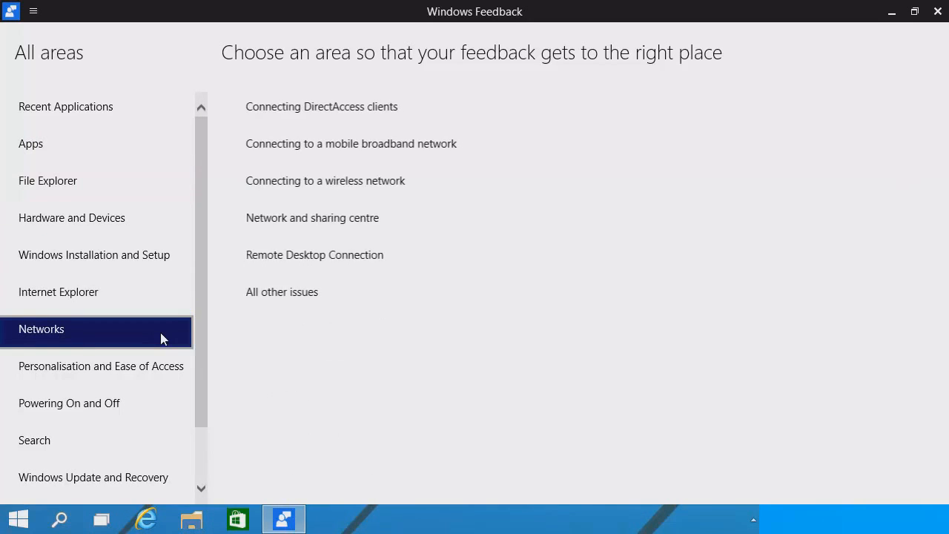
pyautogui.click(57, 291)
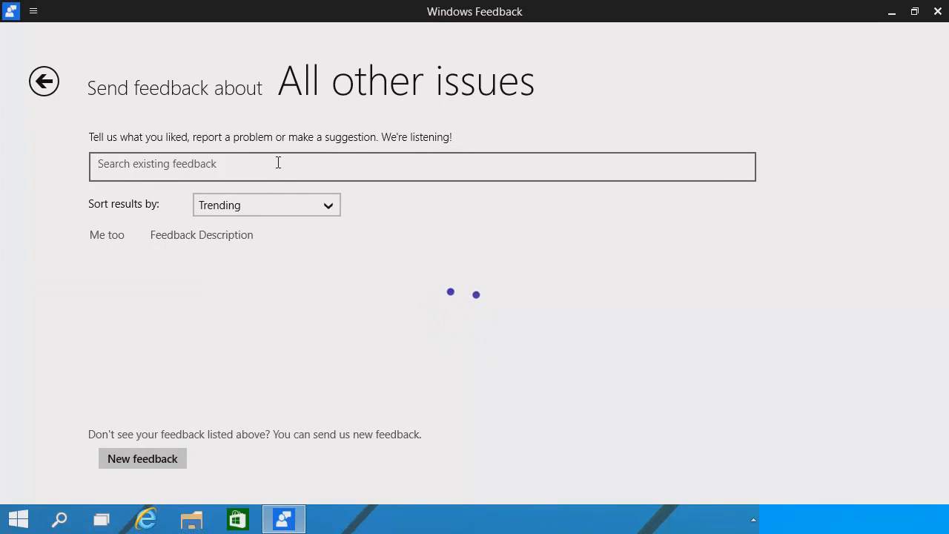
pyautogui.write('ie is just...')
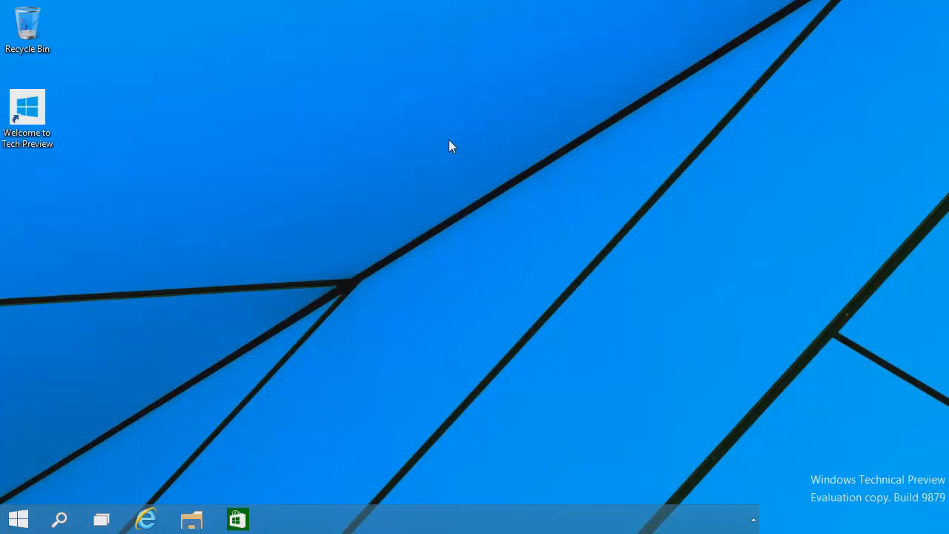
# Step: Search Local Disk (C:) for 'cortana', select the WinSxS folder result, and close Explorer
pyautogui.click(192, 519)
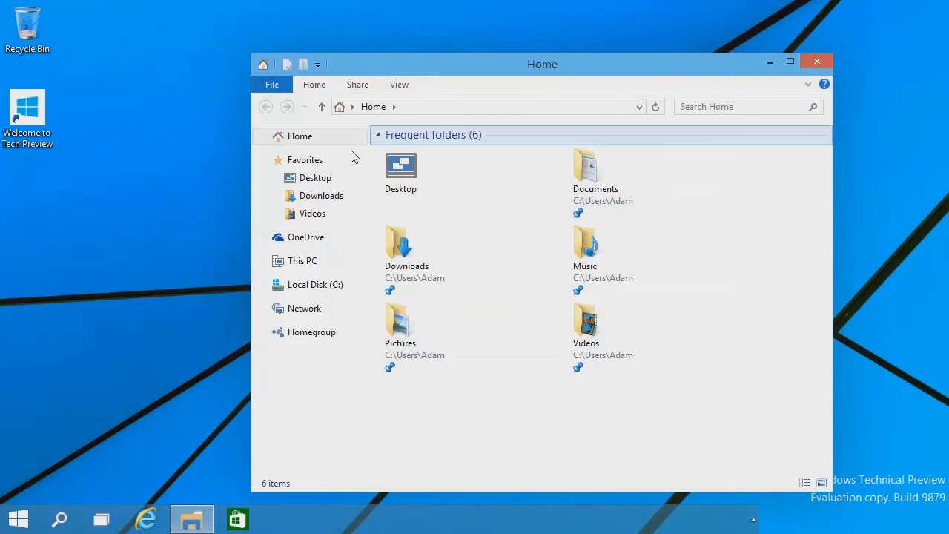
pyautogui.click(314, 284)
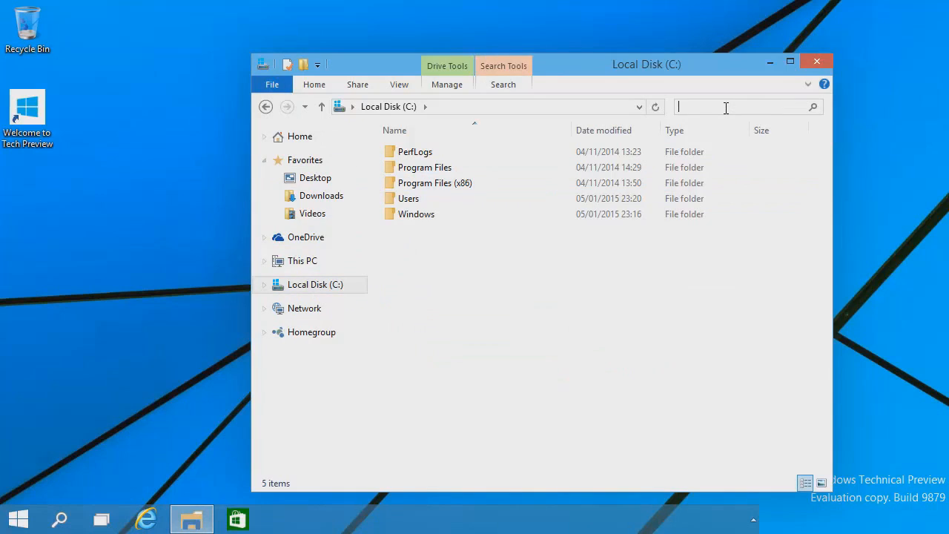
pyautogui.write('cortana')
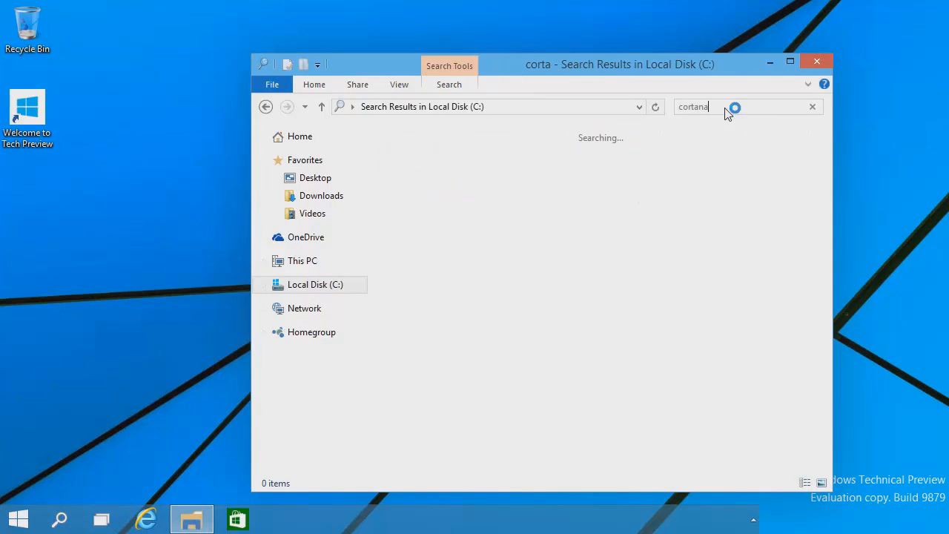
pyautogui.write('na')
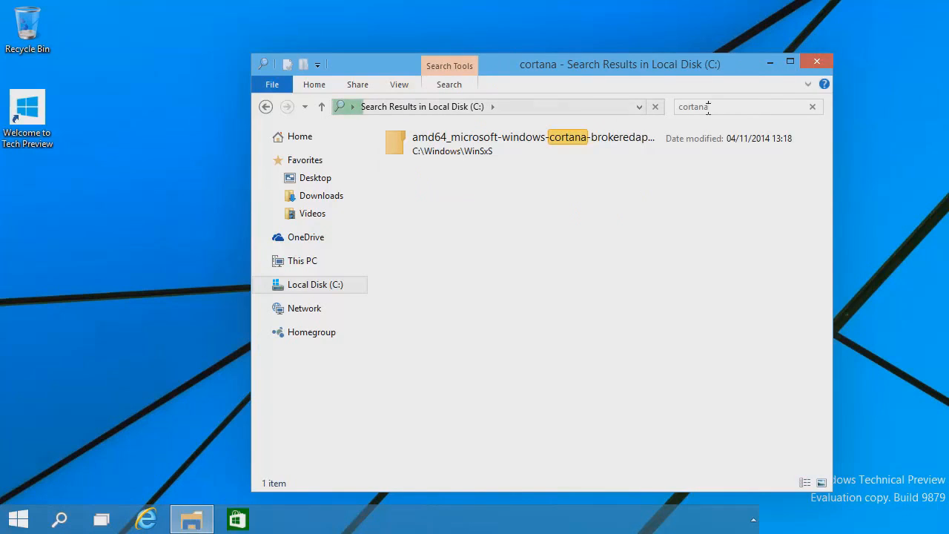
pyautogui.click(533, 144)
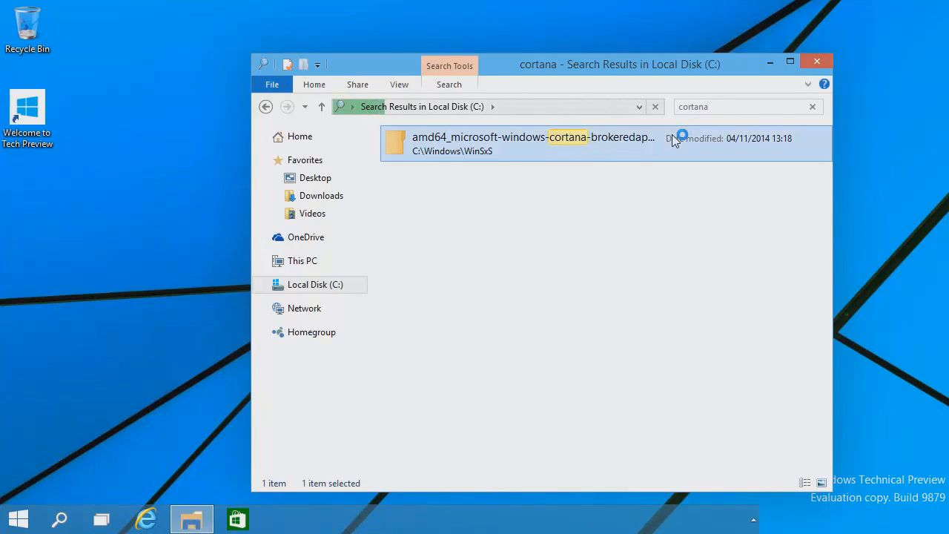
pyautogui.moveTo(497, 163)
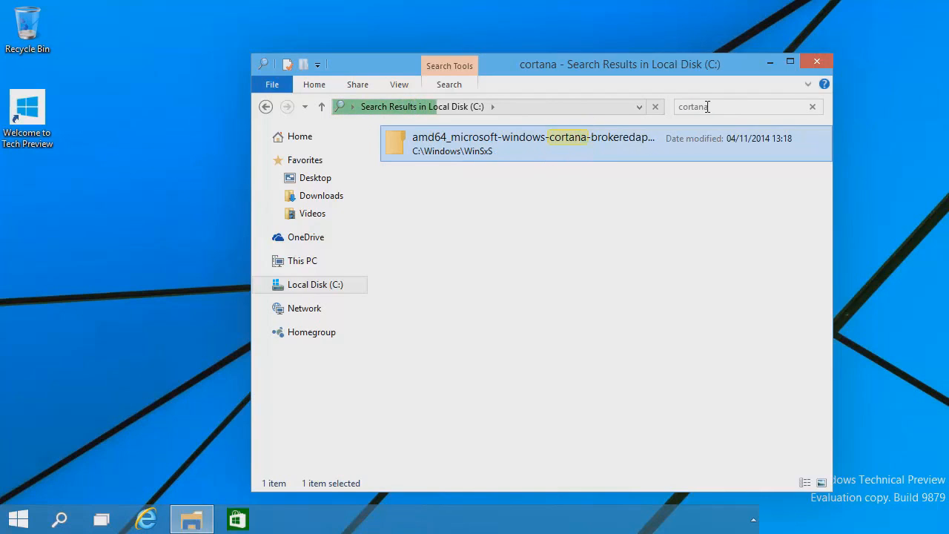
pyautogui.moveTo(929, 268)
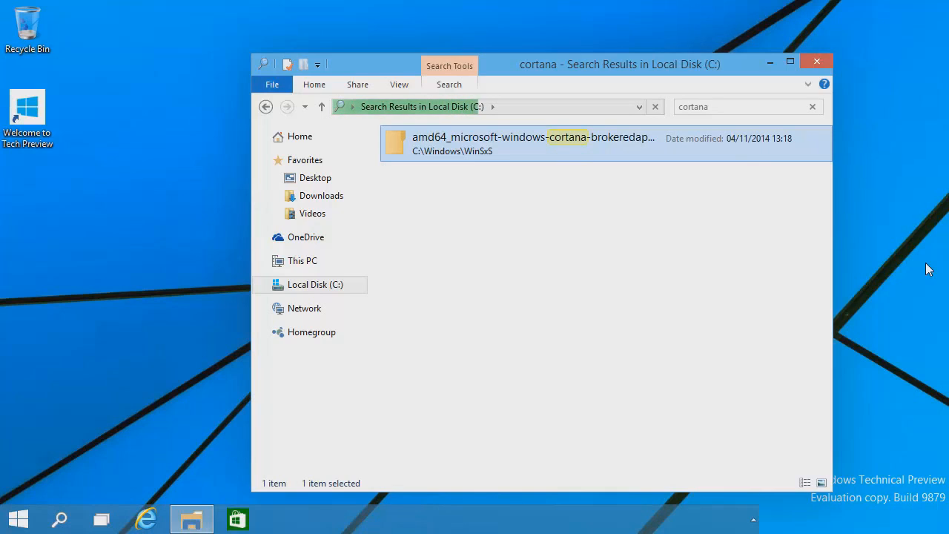
pyautogui.click(817, 61)
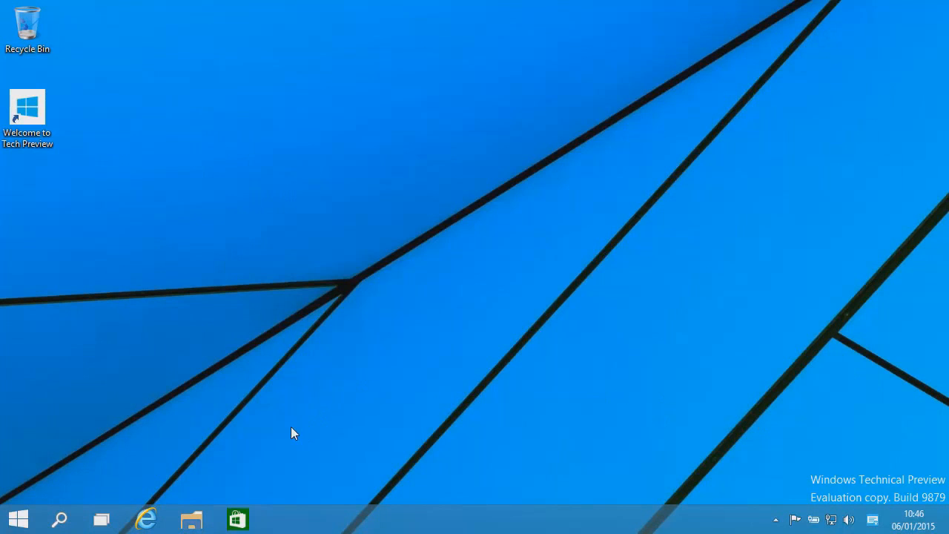
pyautogui.moveTo(28, 425)
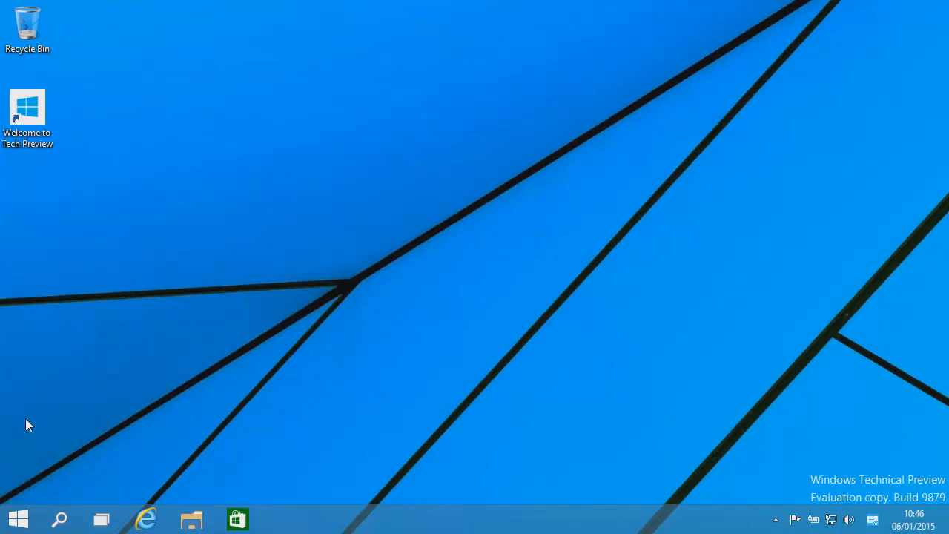
# Step: Launch Race The Stig from Start, drag its window higher, then close it
pyautogui.click(17, 519)
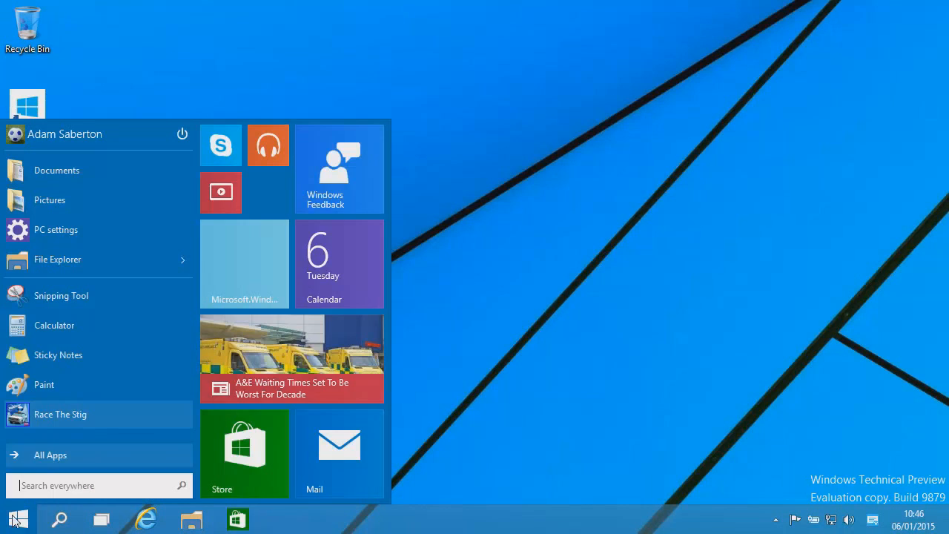
pyautogui.click(61, 414)
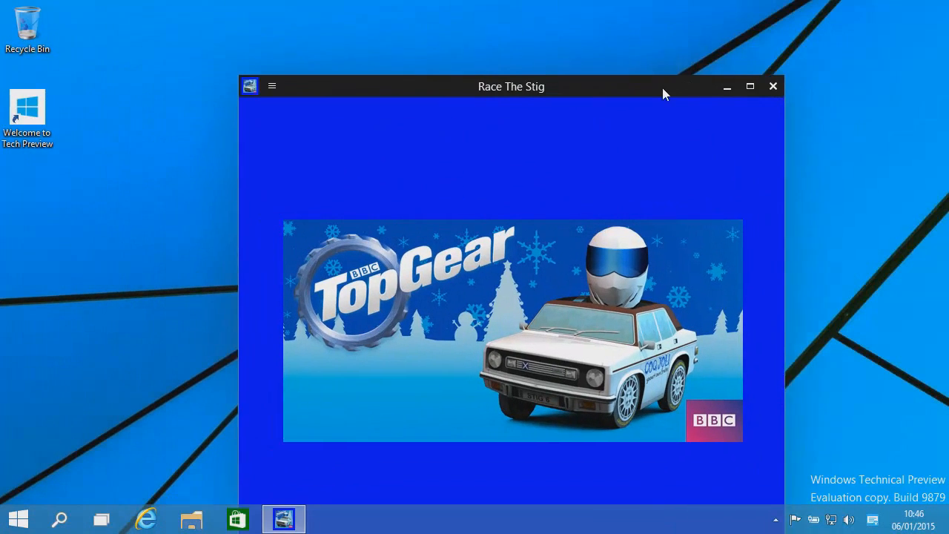
pyautogui.moveTo(511, 86); pyautogui.dragTo(524, 46)
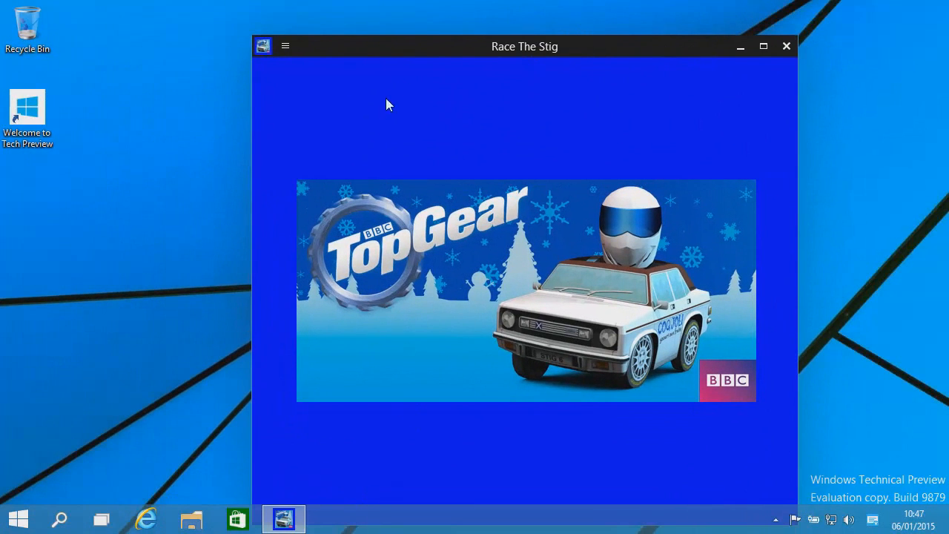
pyautogui.click(786, 46)
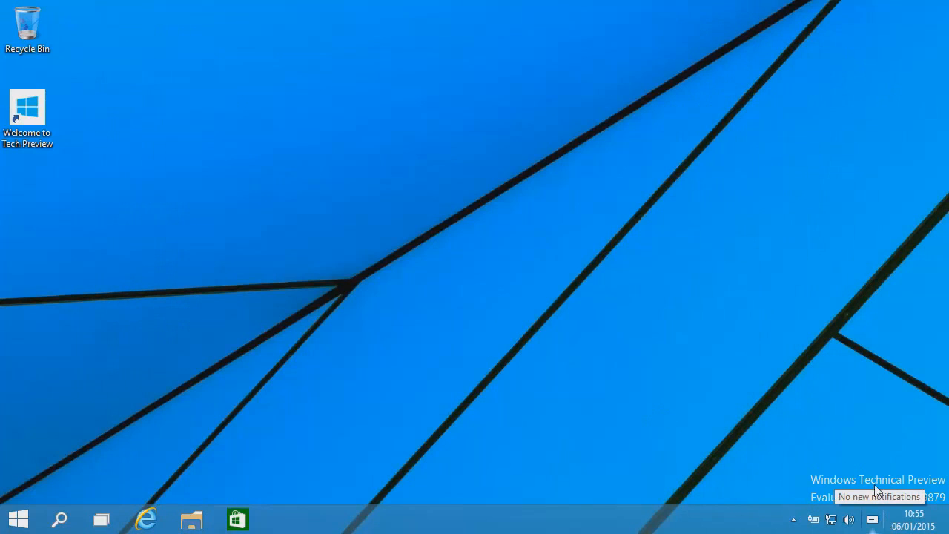
pyautogui.click(872, 518)
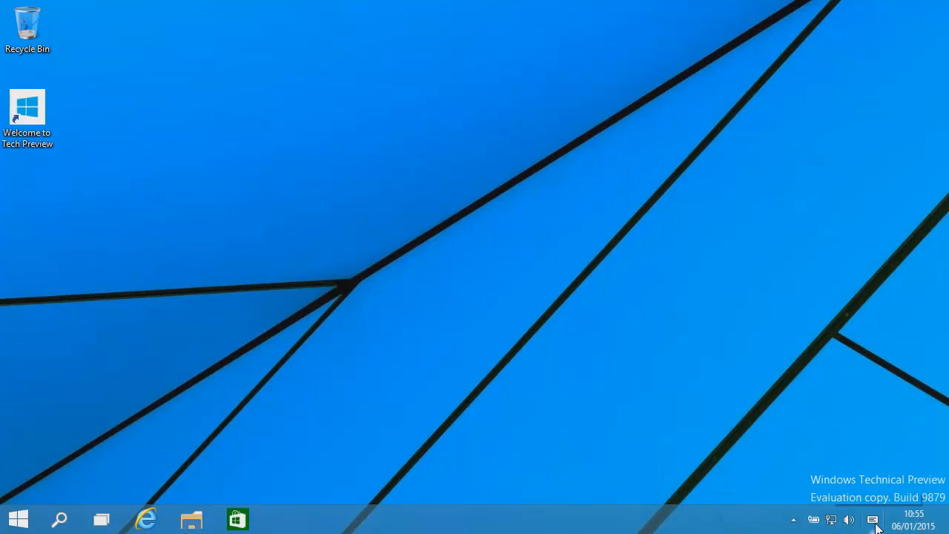
pyautogui.rightClick(873, 519)
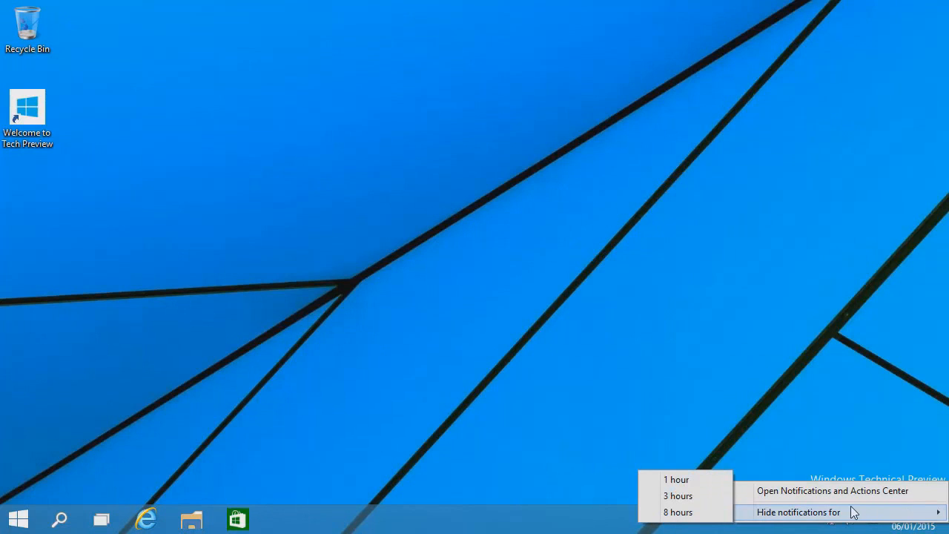
pyautogui.moveTo(677, 513)
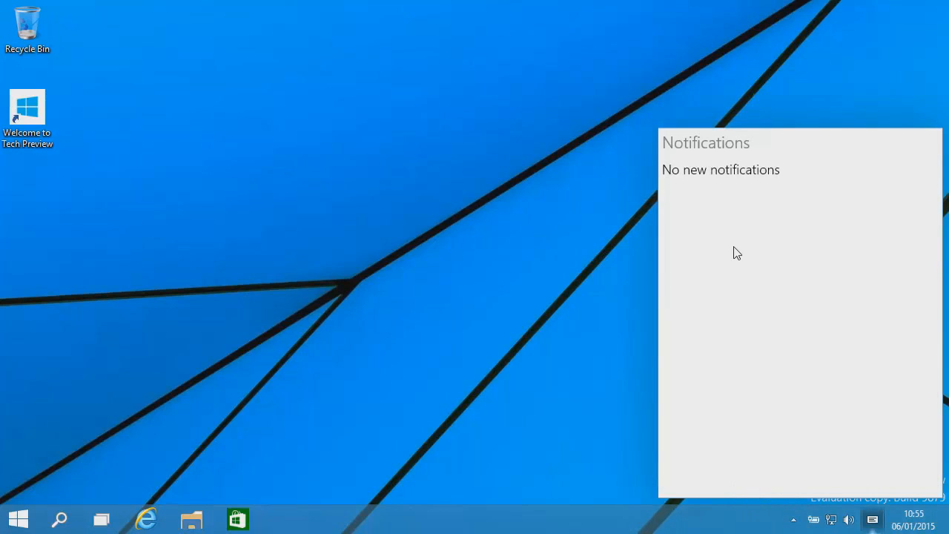
pyautogui.moveTo(799, 270)
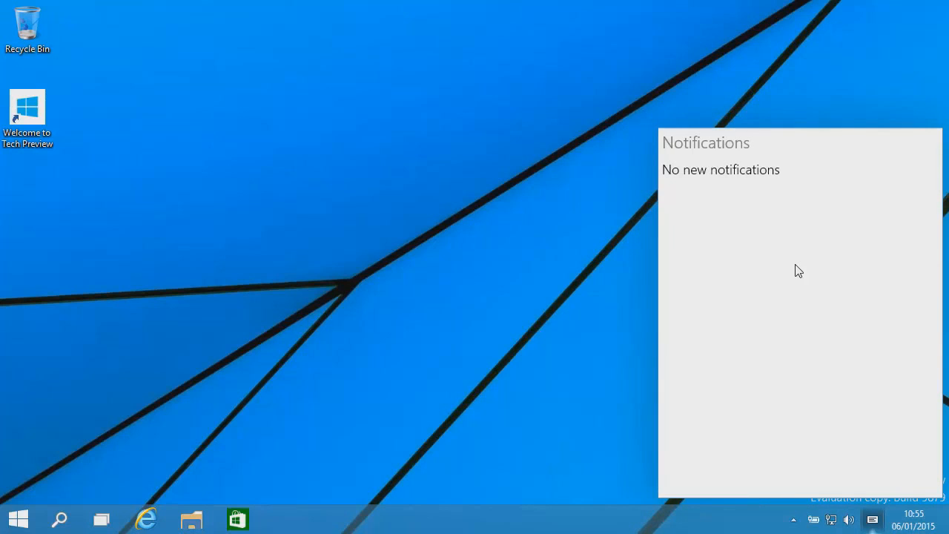
pyautogui.click(873, 518)
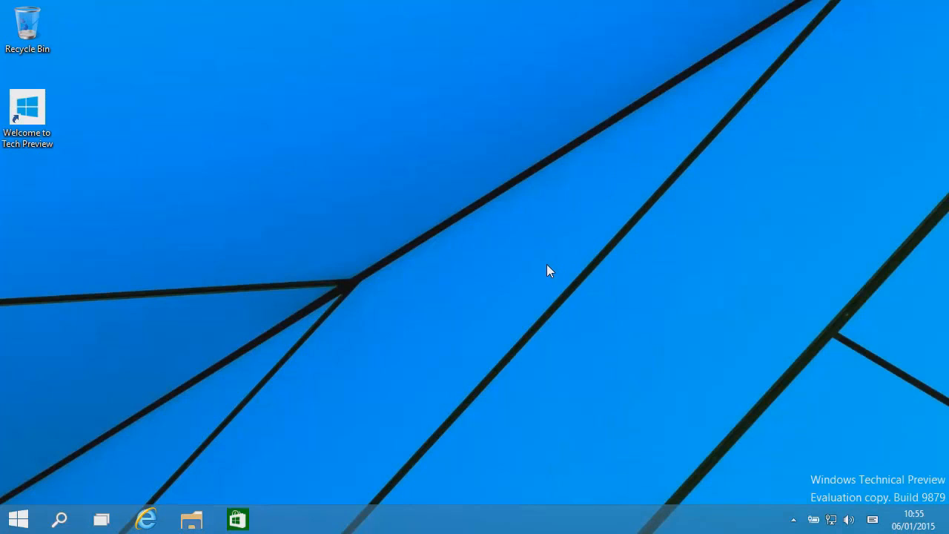